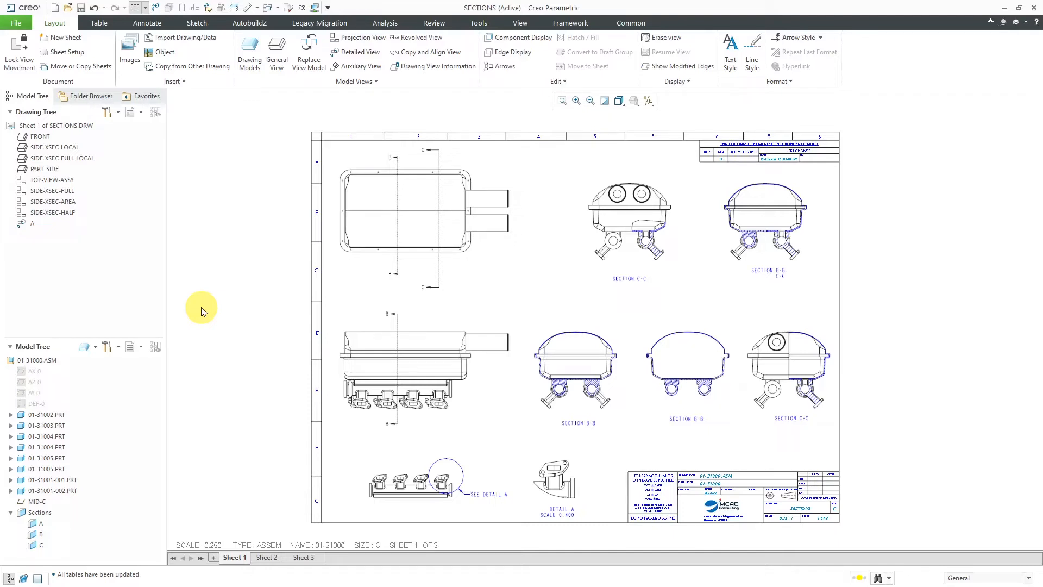
- Show the Detailing category of the Creo Parametric Options dialog via File > Options
{"action": "left_click", "coordinate": [359, 240]}
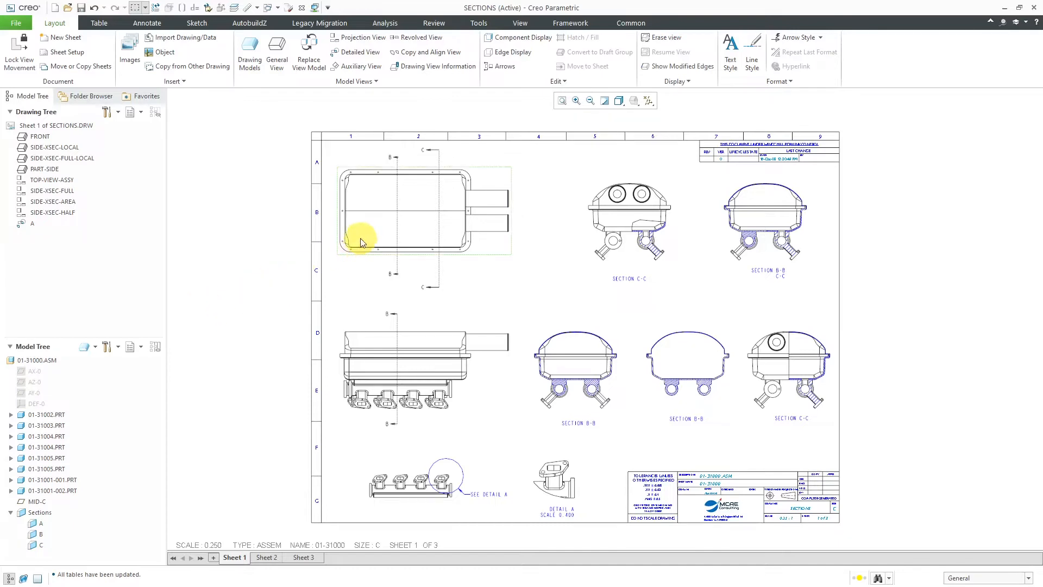
{"action": "mouse_move", "coordinate": [361, 241]}
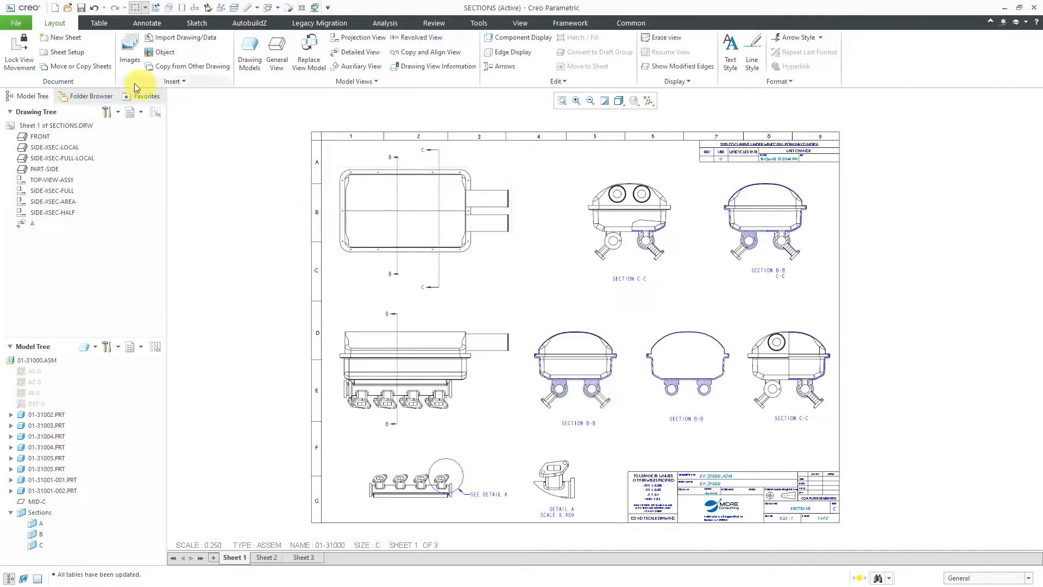
{"action": "left_click", "coordinate": [17, 22]}
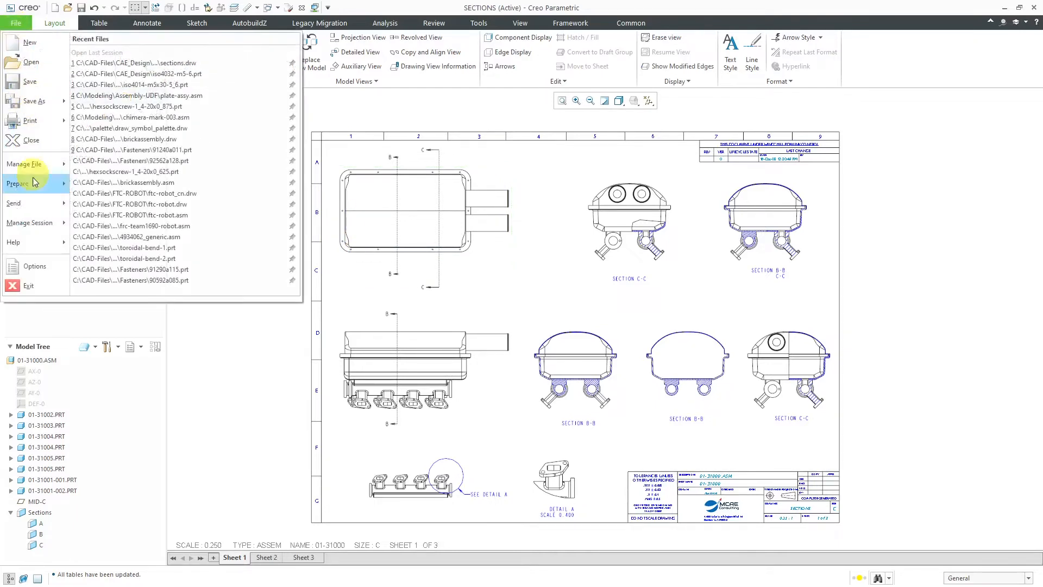
{"action": "left_click", "coordinate": [34, 265]}
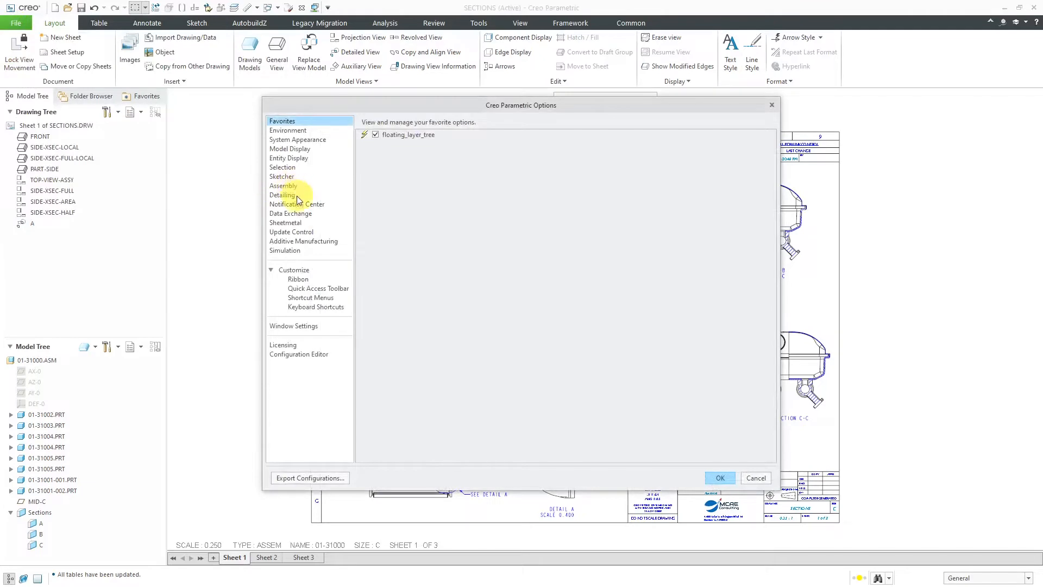
{"action": "left_click", "coordinate": [282, 194]}
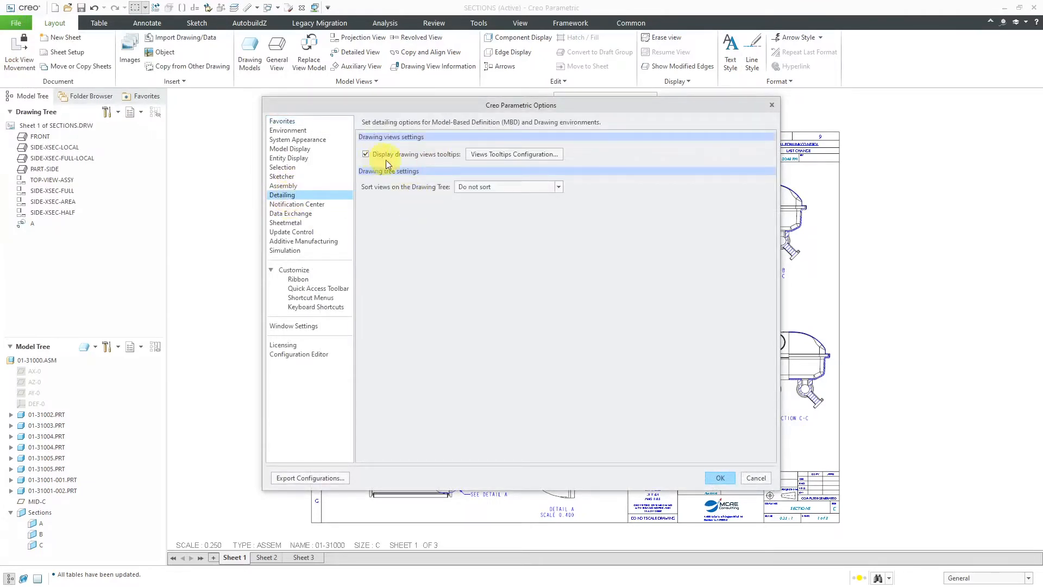
{"action": "mouse_move", "coordinate": [513, 153]}
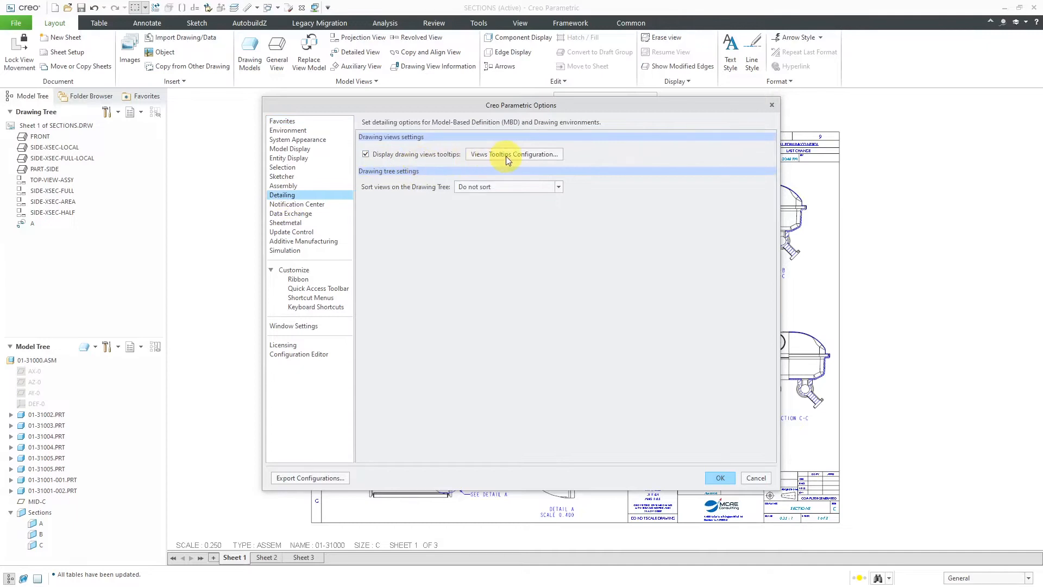
{"action": "mouse_move", "coordinate": [533, 158]}
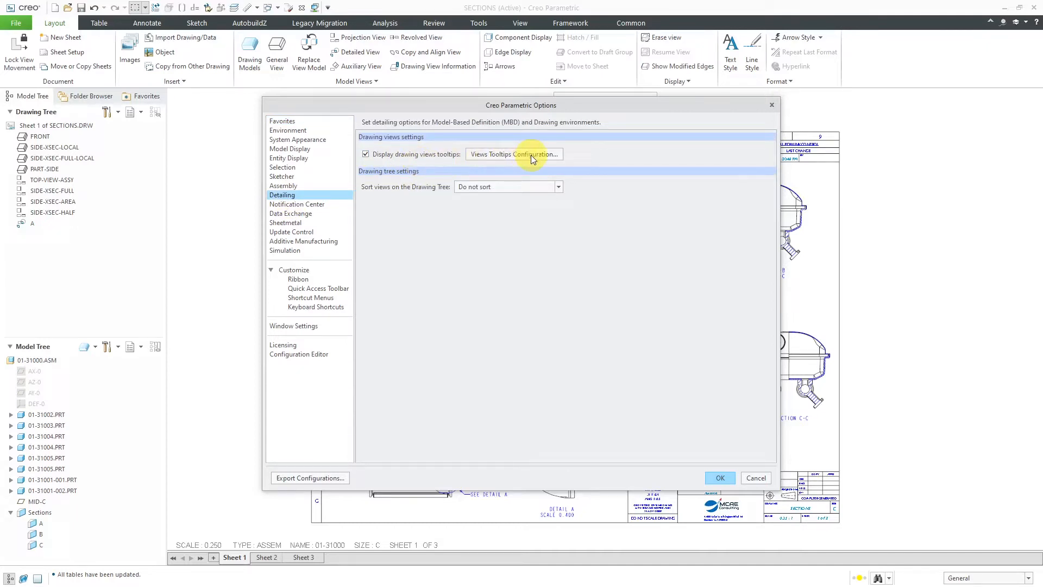
- In Views Tooltips Configuration, enable the Scale and Simplified representation tooltip items
{"action": "left_click", "coordinate": [512, 153]}
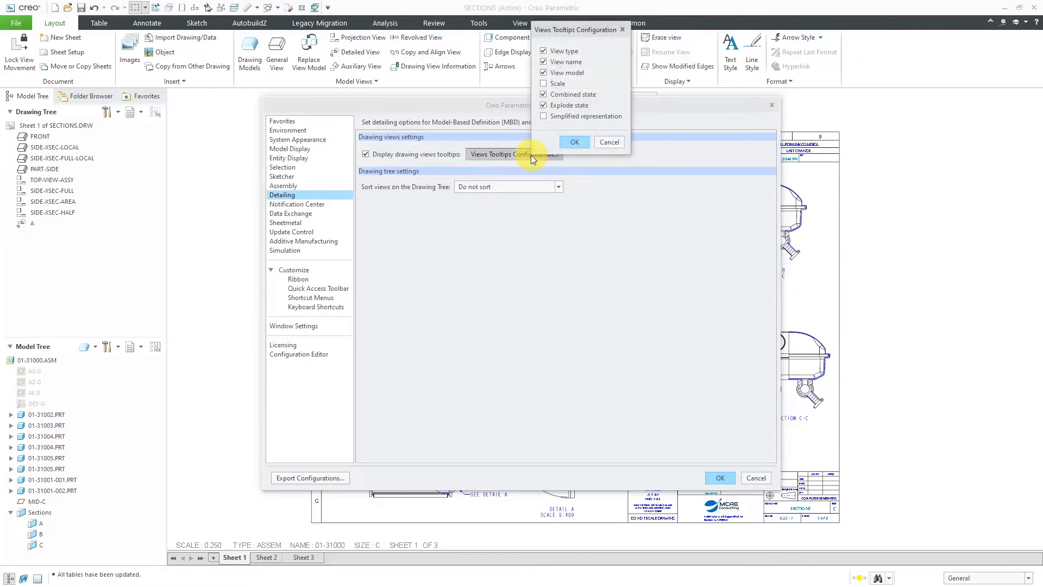
{"action": "left_click", "coordinate": [545, 83]}
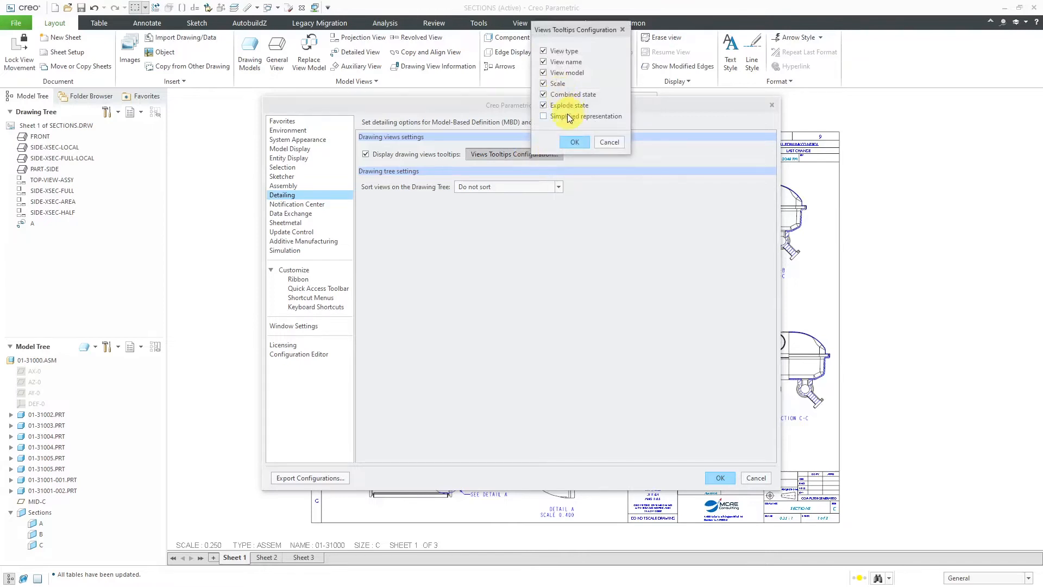
{"action": "left_click", "coordinate": [544, 116]}
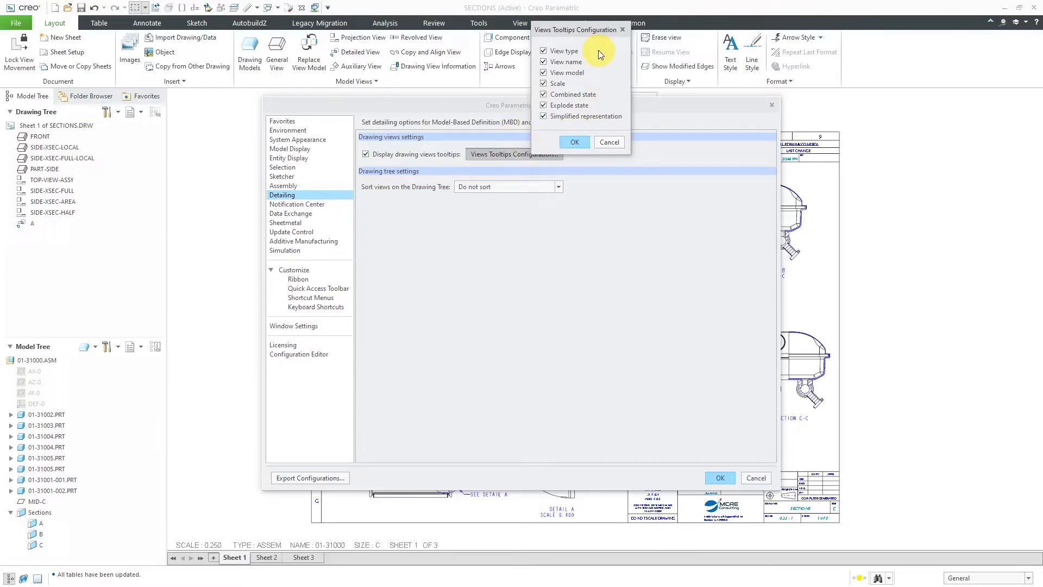
{"action": "mouse_move", "coordinate": [596, 93]}
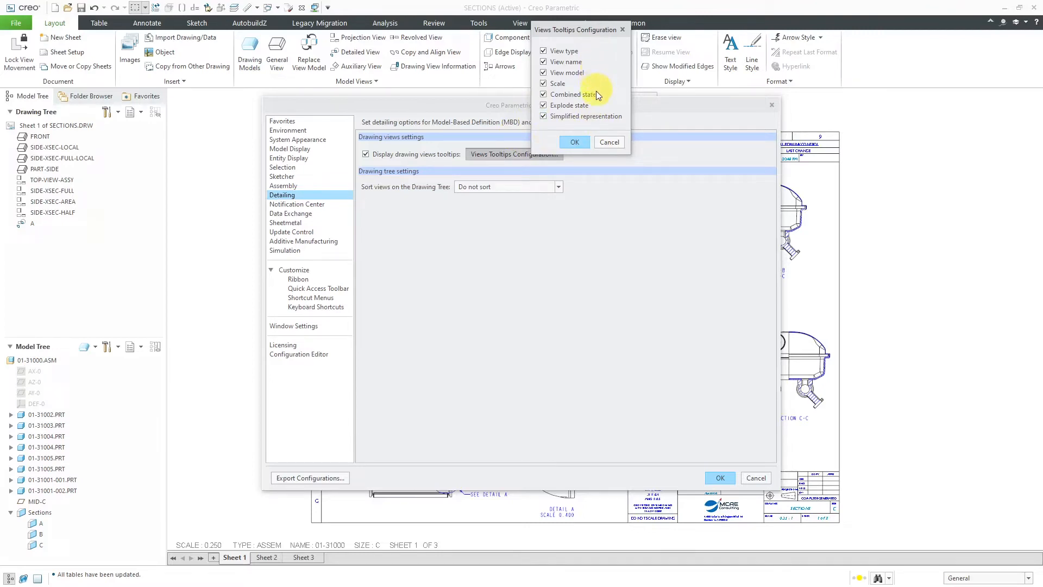
{"action": "mouse_move", "coordinate": [589, 120]}
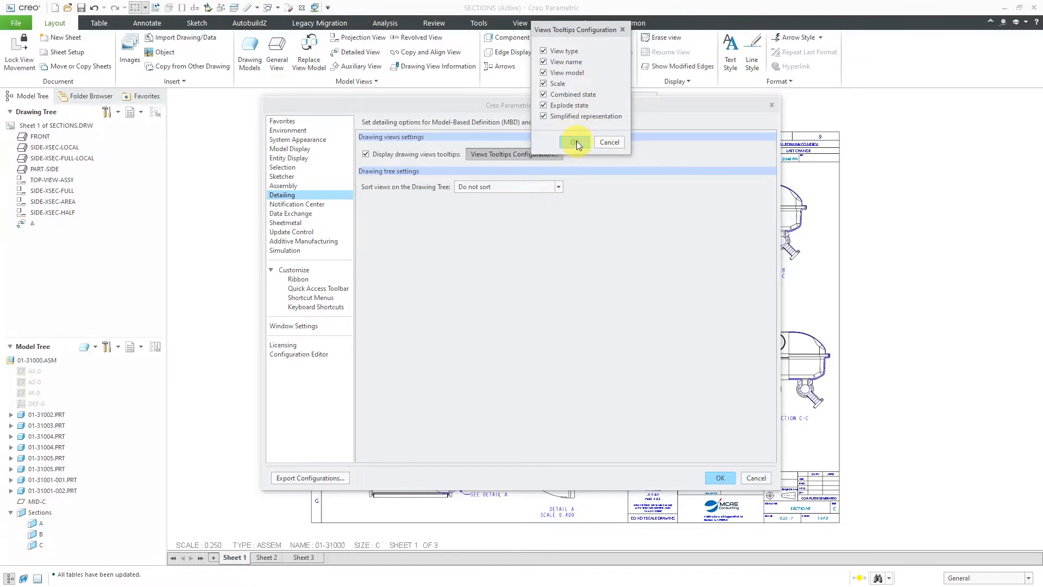
- Confirm the tooltip items and leave drawing tree sorting at Do not sort
{"action": "left_click", "coordinate": [574, 142]}
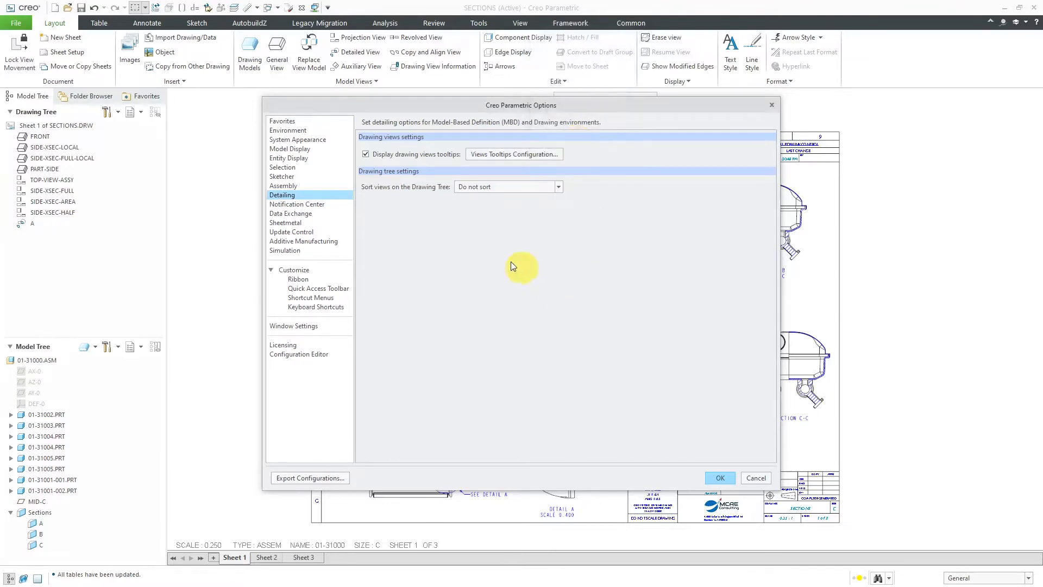
{"action": "mouse_move", "coordinate": [399, 204]}
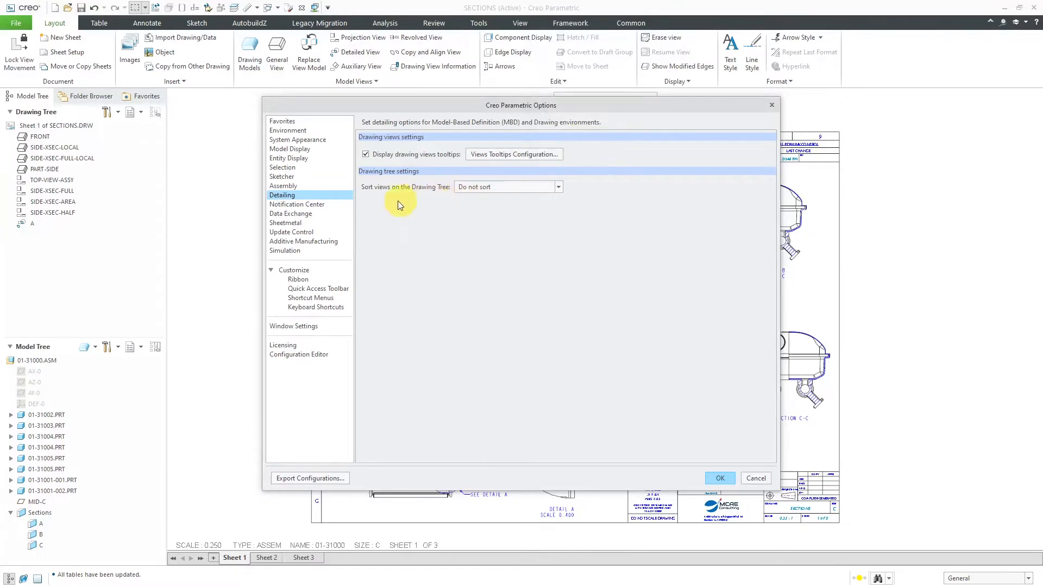
{"action": "mouse_move", "coordinate": [523, 191]}
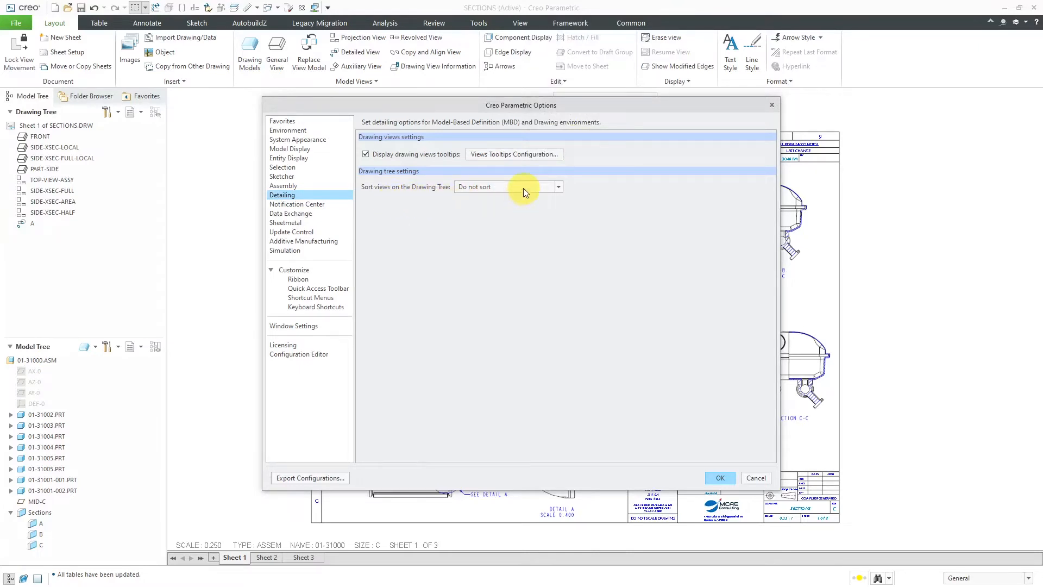
{"action": "left_click", "coordinate": [556, 187]}
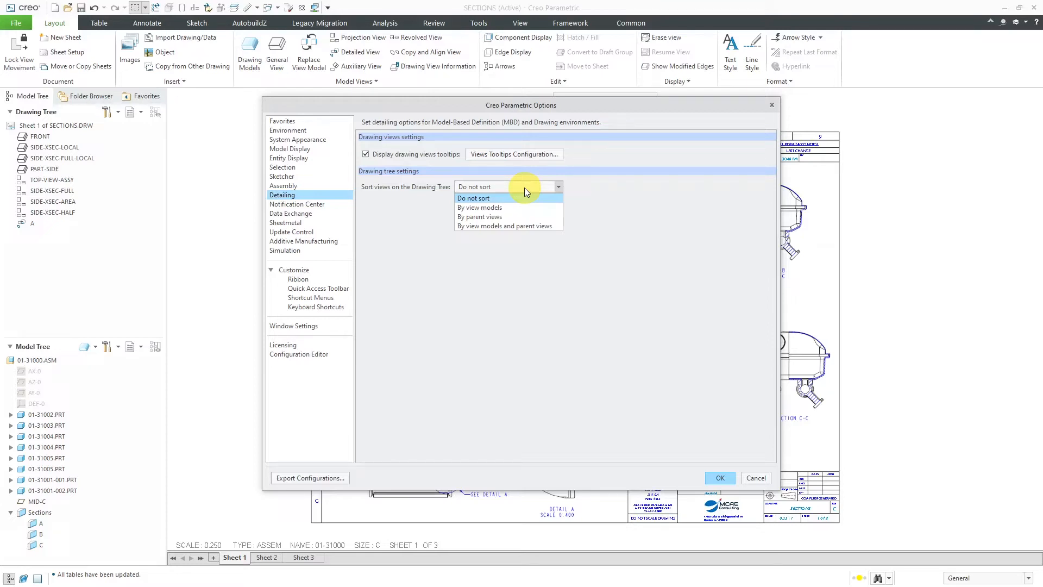
{"action": "mouse_move", "coordinate": [606, 185]}
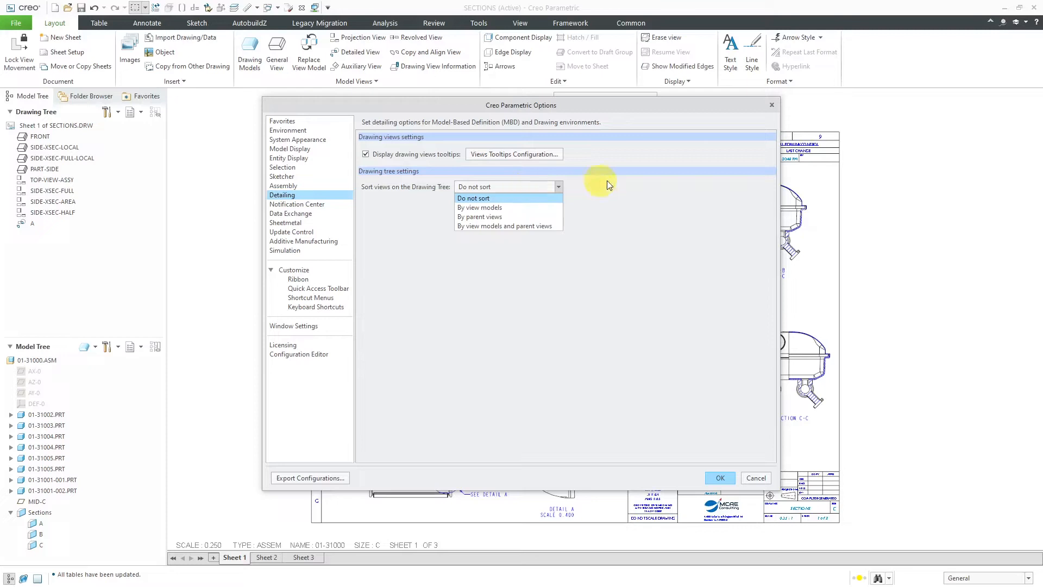
{"action": "left_click", "coordinate": [472, 197]}
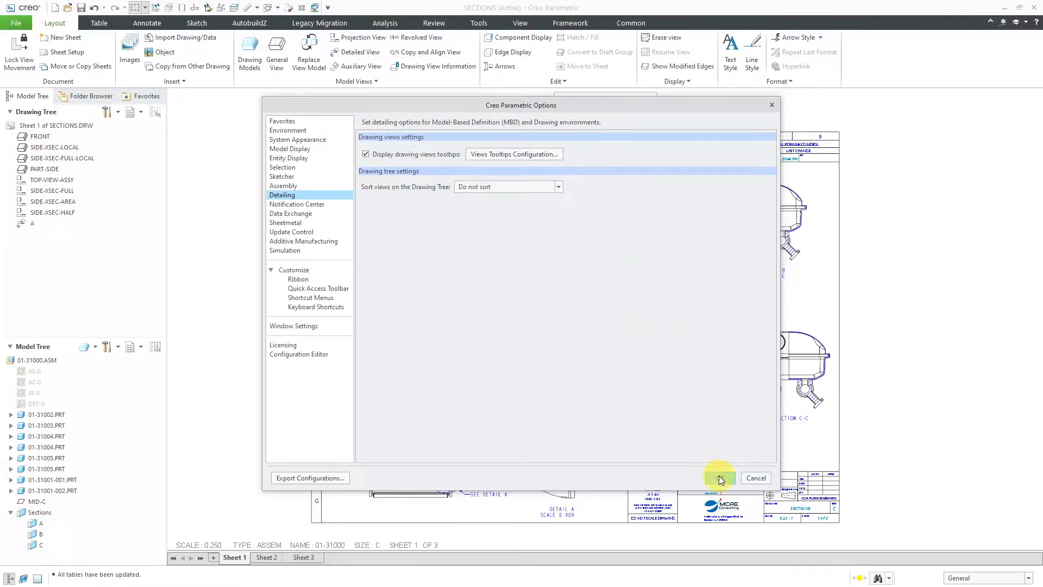
- Apply the detailing options for this session only, without saving to a configuration file
{"action": "left_click", "coordinate": [720, 478]}
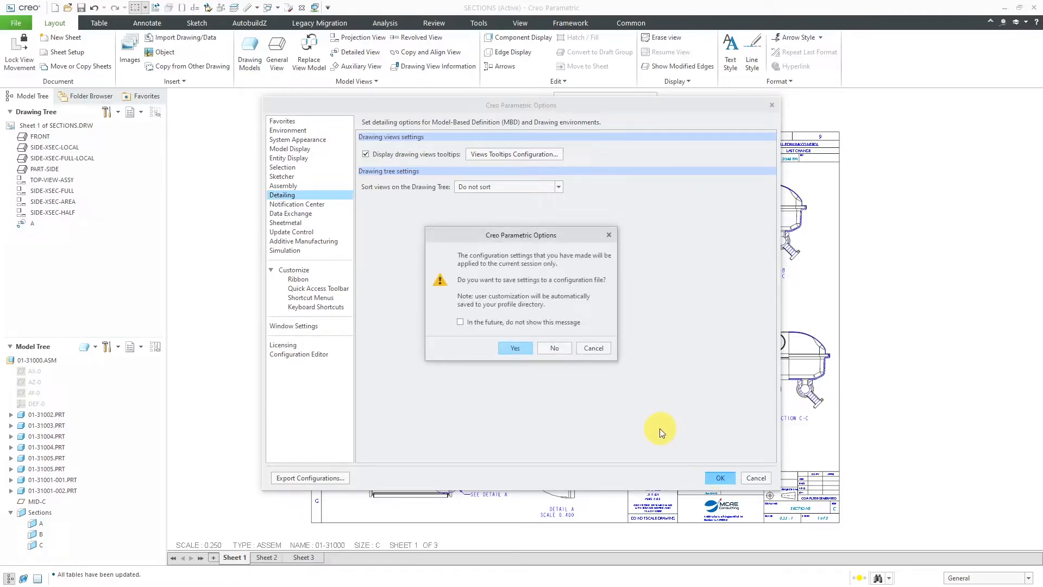
{"action": "mouse_move", "coordinate": [553, 347]}
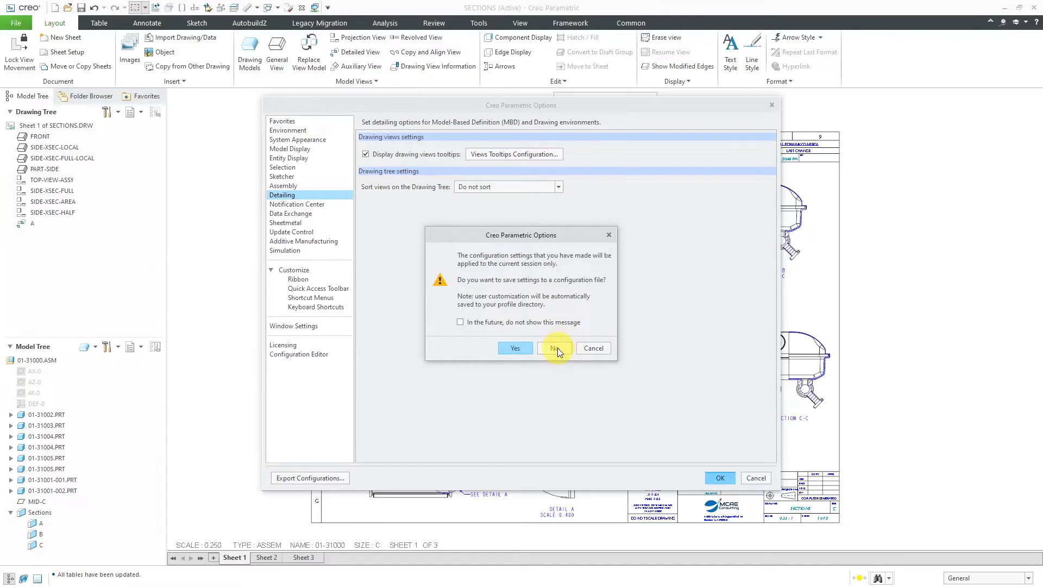
{"action": "left_click", "coordinate": [555, 348]}
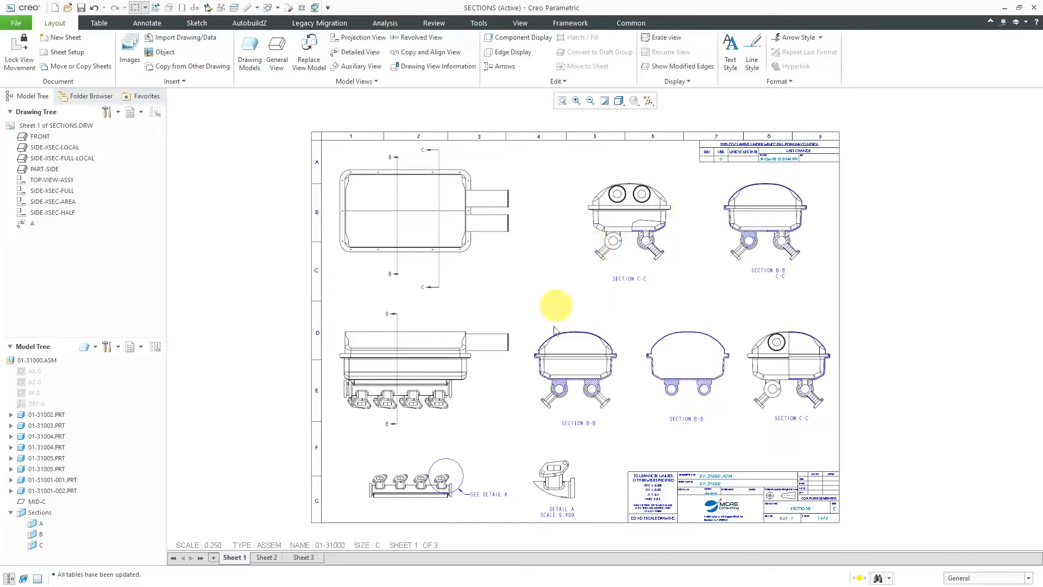
{"action": "mouse_move", "coordinate": [424, 479]}
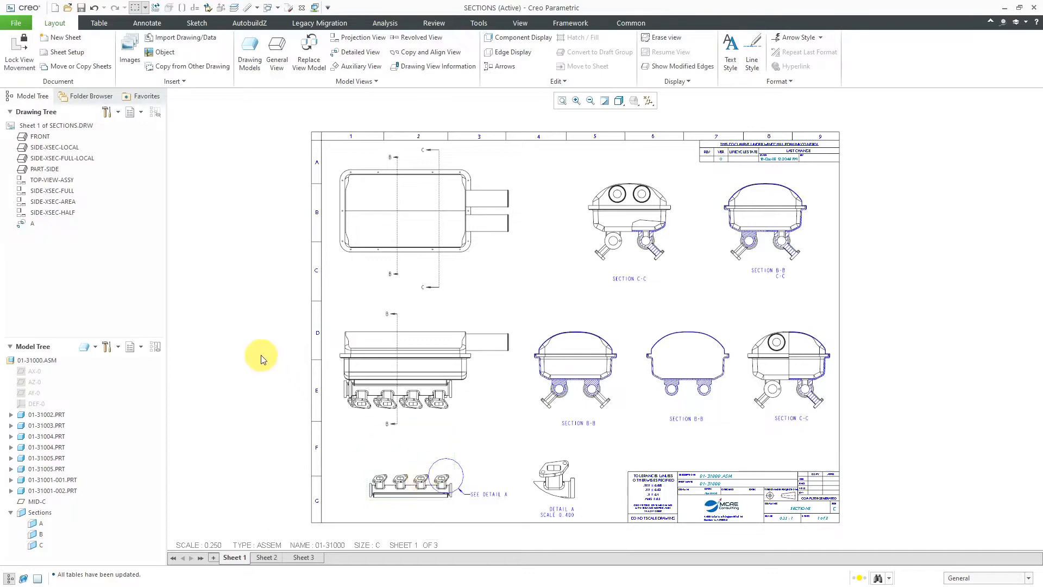
{"action": "mouse_move", "coordinate": [469, 271]}
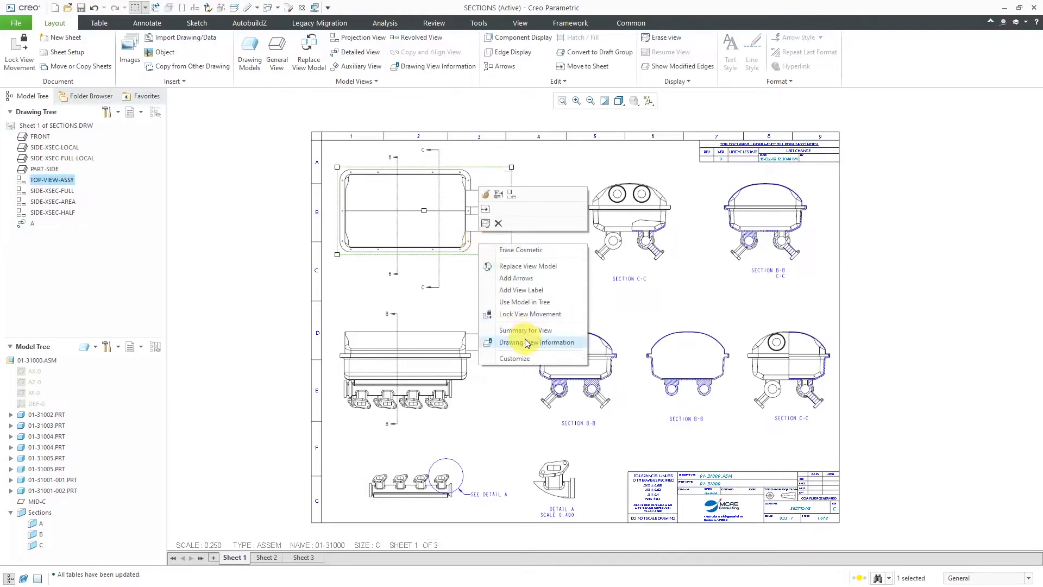
{"action": "mouse_move", "coordinate": [526, 330]}
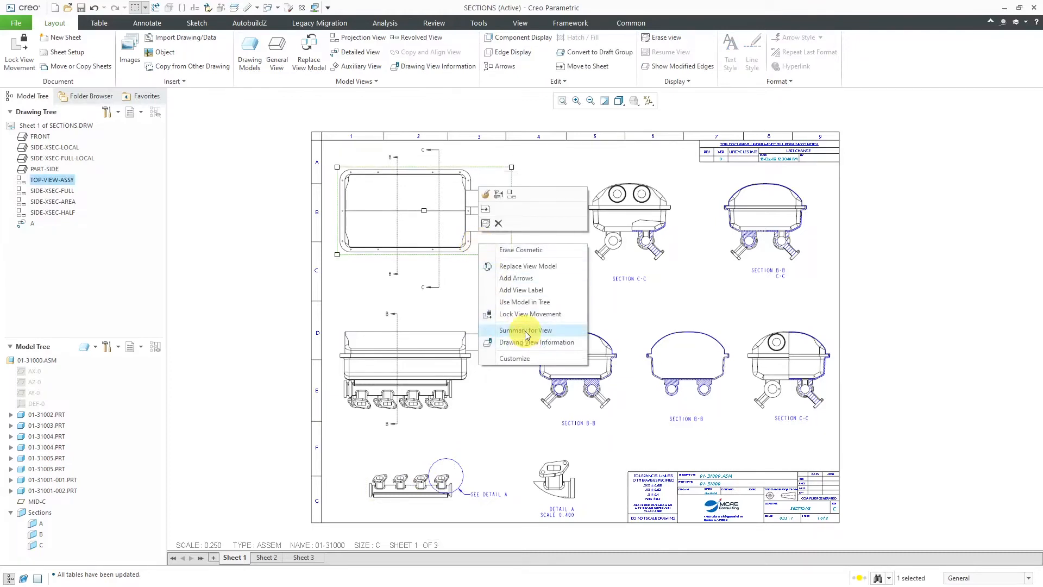
{"action": "left_click", "coordinate": [524, 331]}
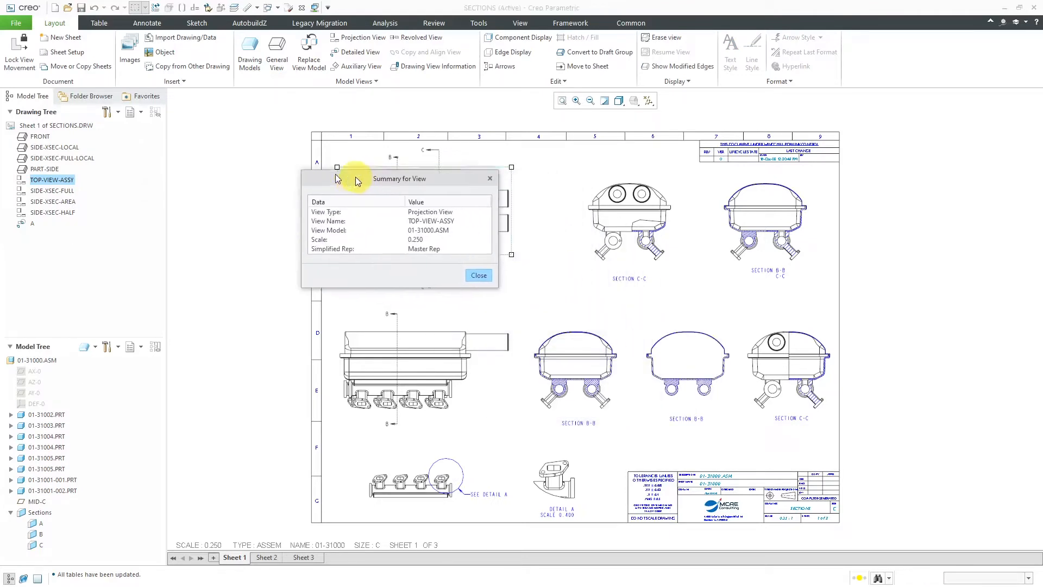
{"action": "left_click_drag", "start_coordinate": [399, 178], "coordinate": [275, 162]}
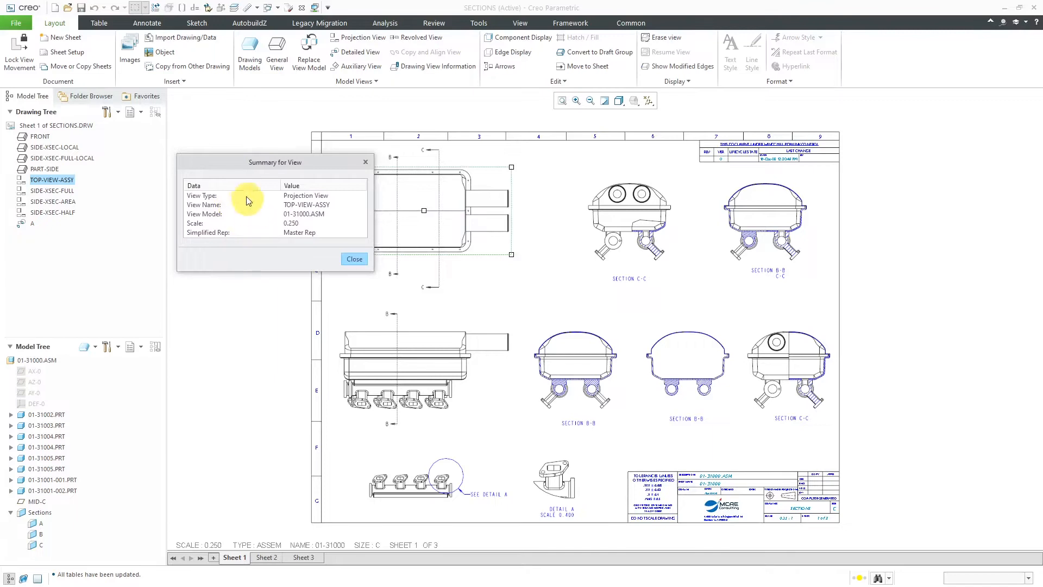
{"action": "mouse_move", "coordinate": [224, 197]}
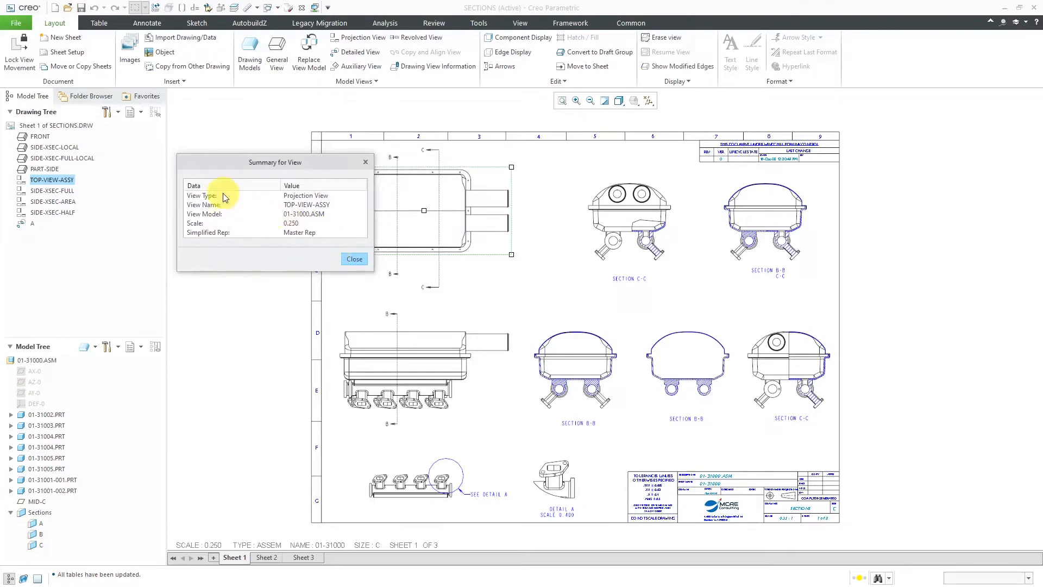
{"action": "mouse_move", "coordinate": [244, 232]}
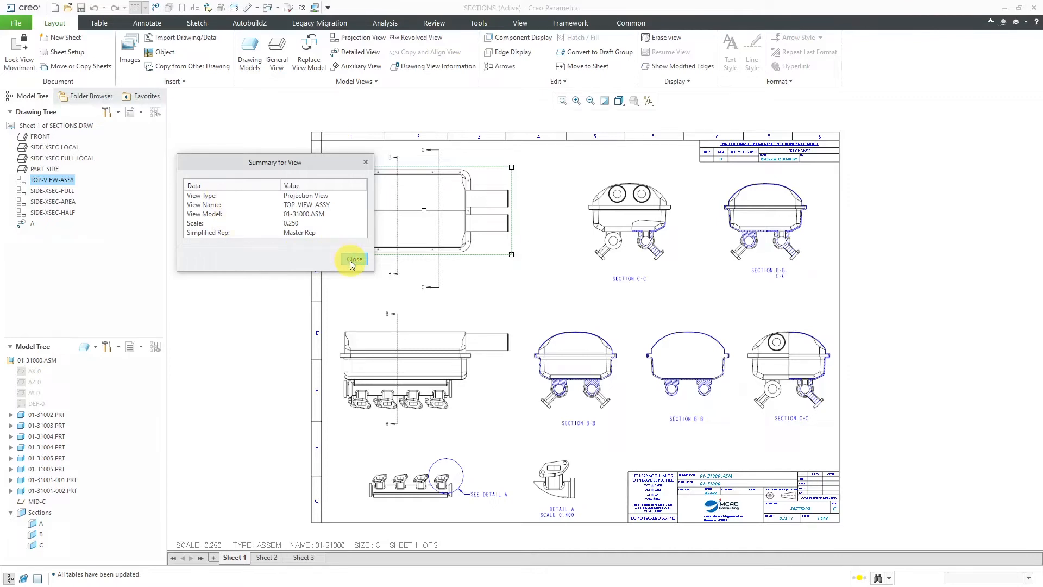
{"action": "left_click", "coordinate": [354, 259]}
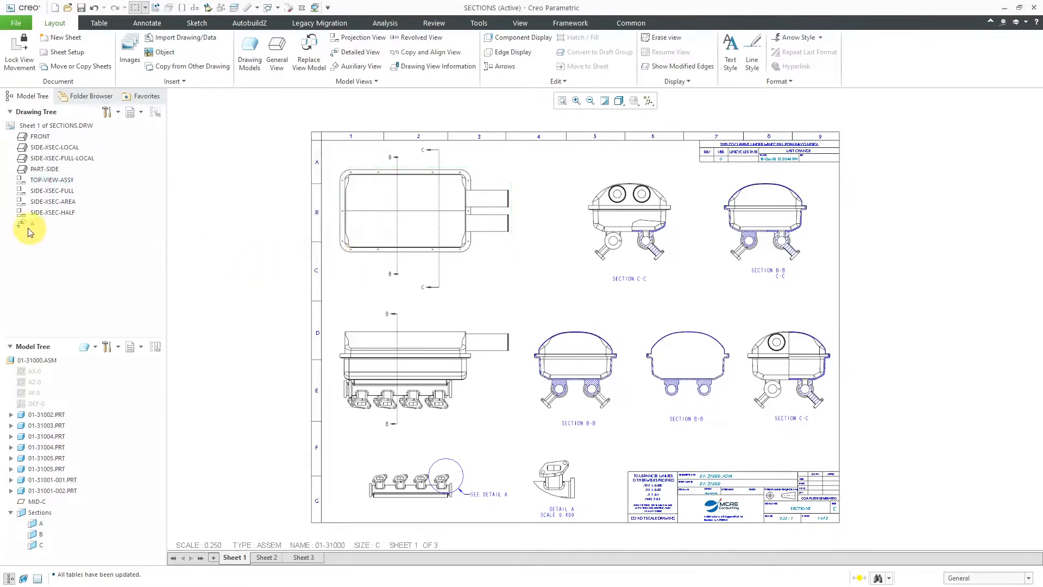
{"action": "left_click", "coordinate": [555, 476]}
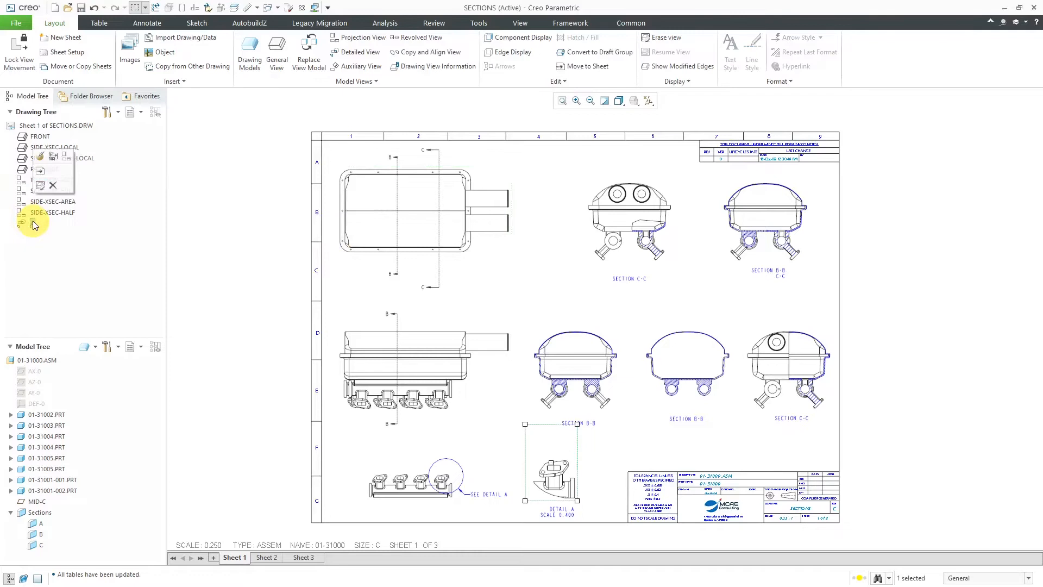
{"action": "right_click", "coordinate": [34, 223]}
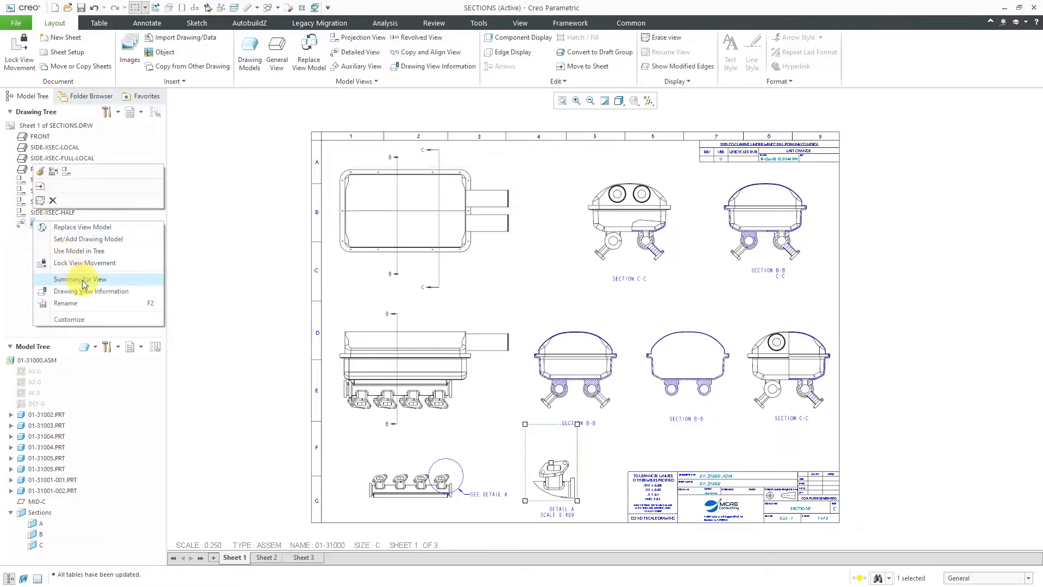
{"action": "left_click", "coordinate": [80, 279]}
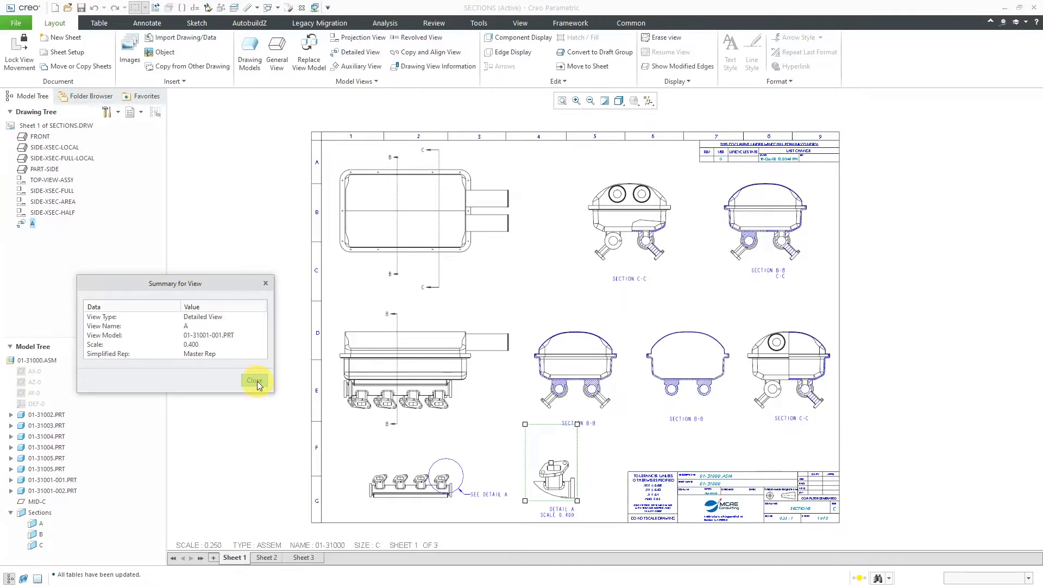
{"action": "left_click", "coordinate": [255, 381]}
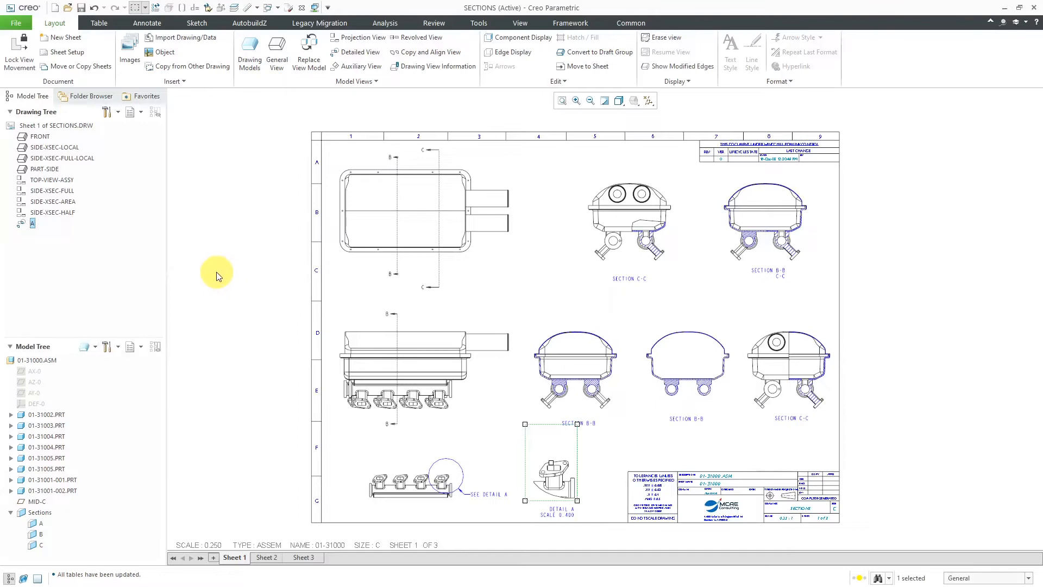
{"action": "mouse_move", "coordinate": [171, 260]}
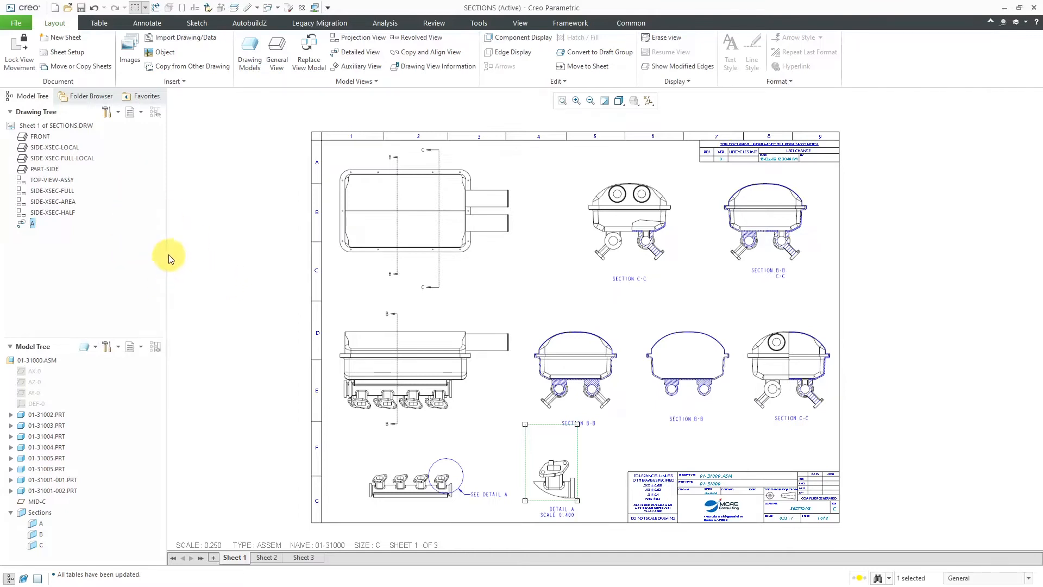
{"action": "mouse_move", "coordinate": [135, 247]}
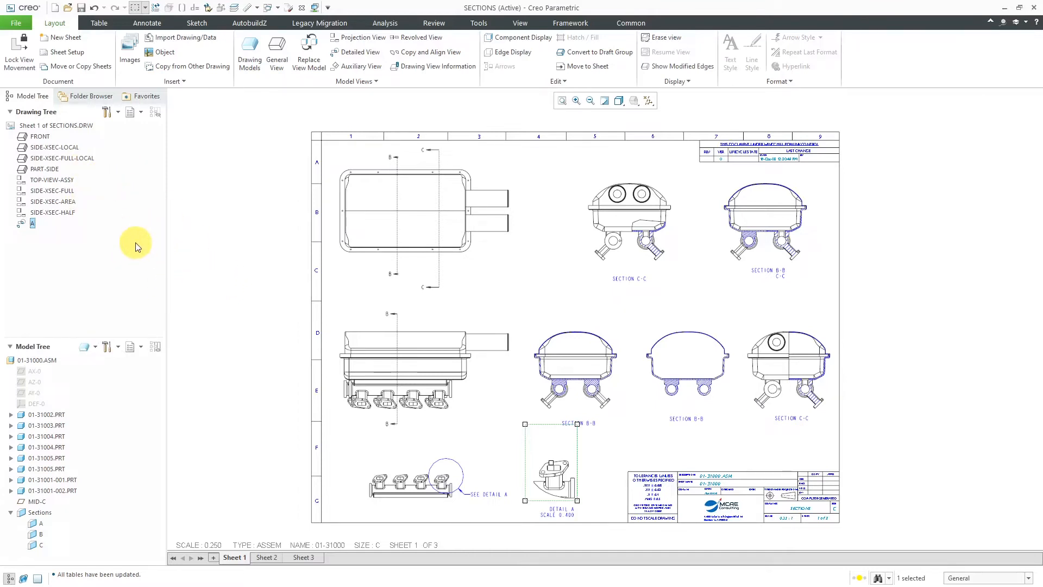
- Add View Model and Scale to the drawing tree's displayed columns through Tree Columns
{"action": "left_click", "coordinate": [135, 112]}
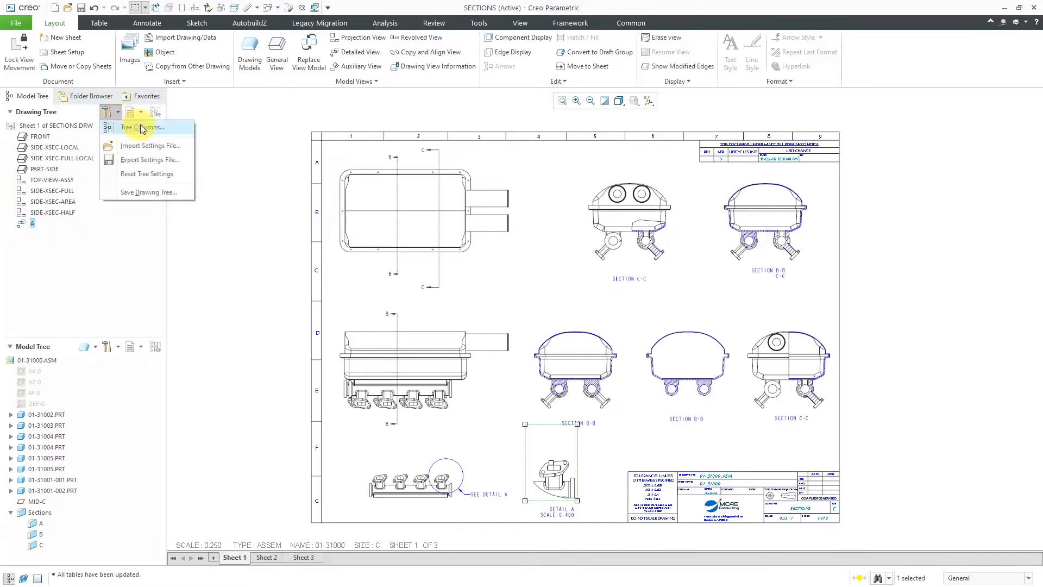
{"action": "mouse_move", "coordinate": [141, 127]}
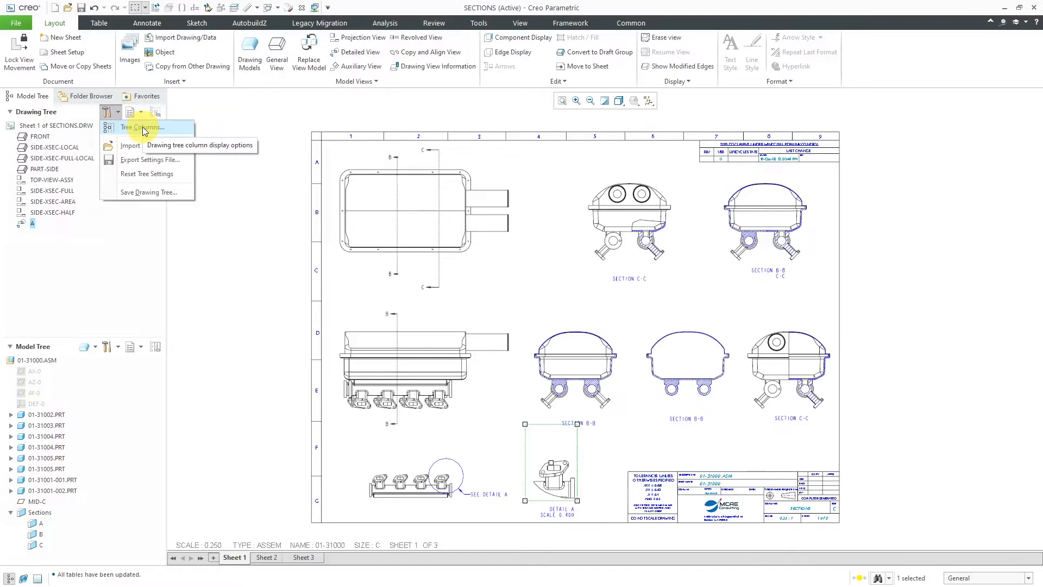
{"action": "left_click", "coordinate": [140, 127]}
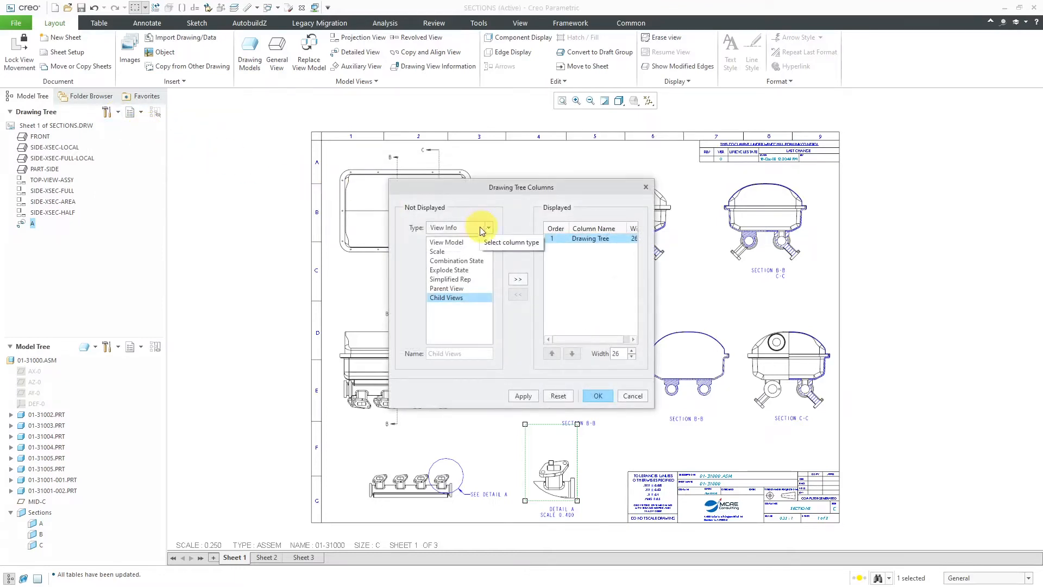
{"action": "mouse_move", "coordinate": [671, 269]}
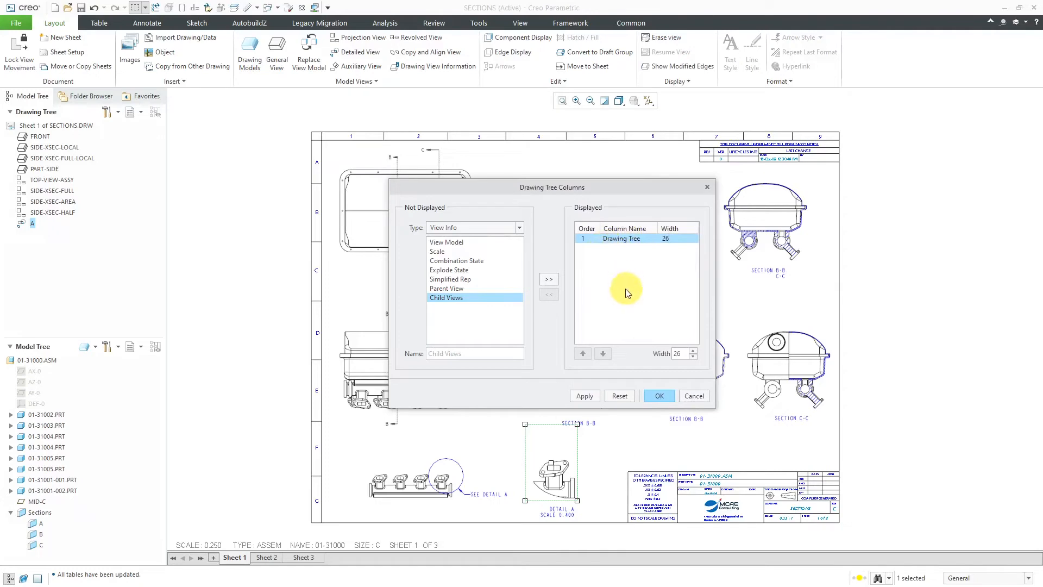
{"action": "mouse_move", "coordinate": [502, 269]}
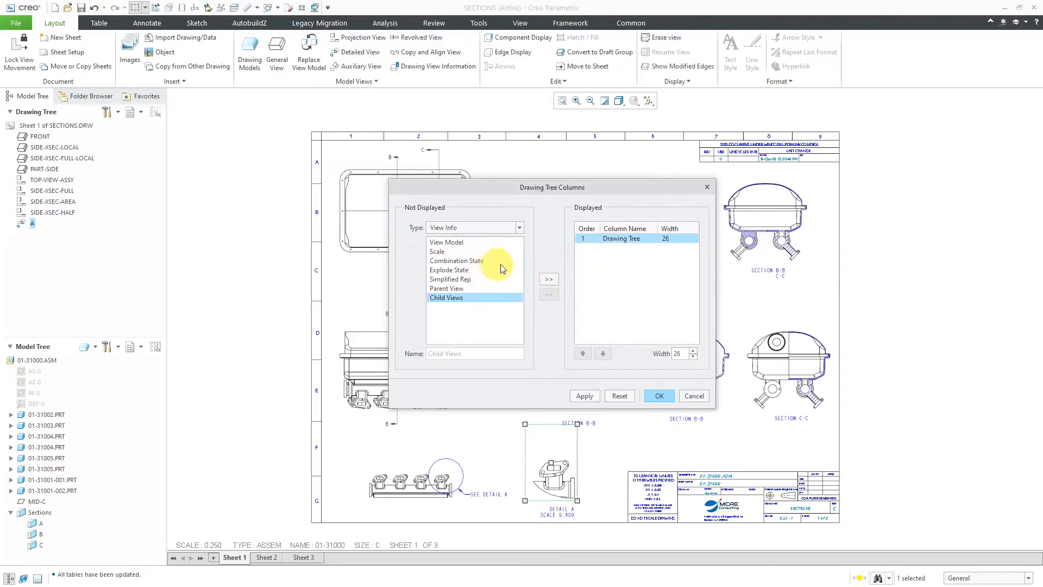
{"action": "left_click", "coordinate": [445, 241]}
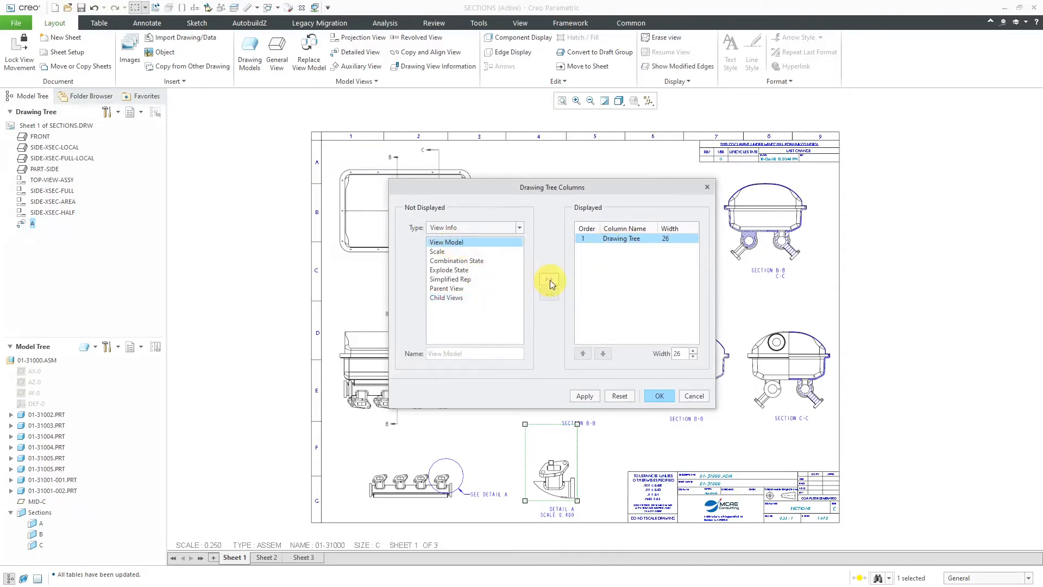
{"action": "left_click", "coordinate": [548, 279]}
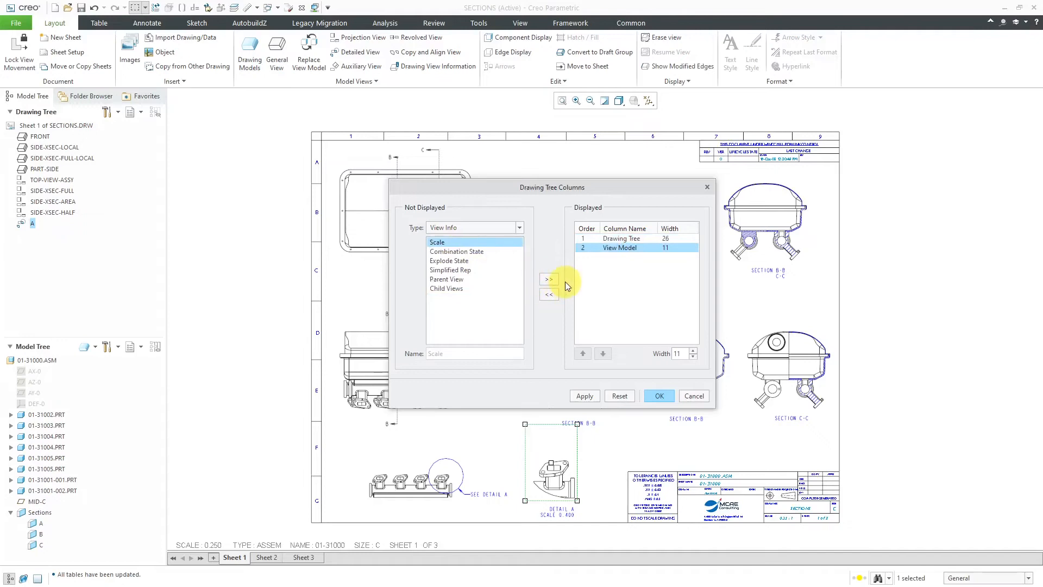
{"action": "left_click", "coordinate": [547, 279]}
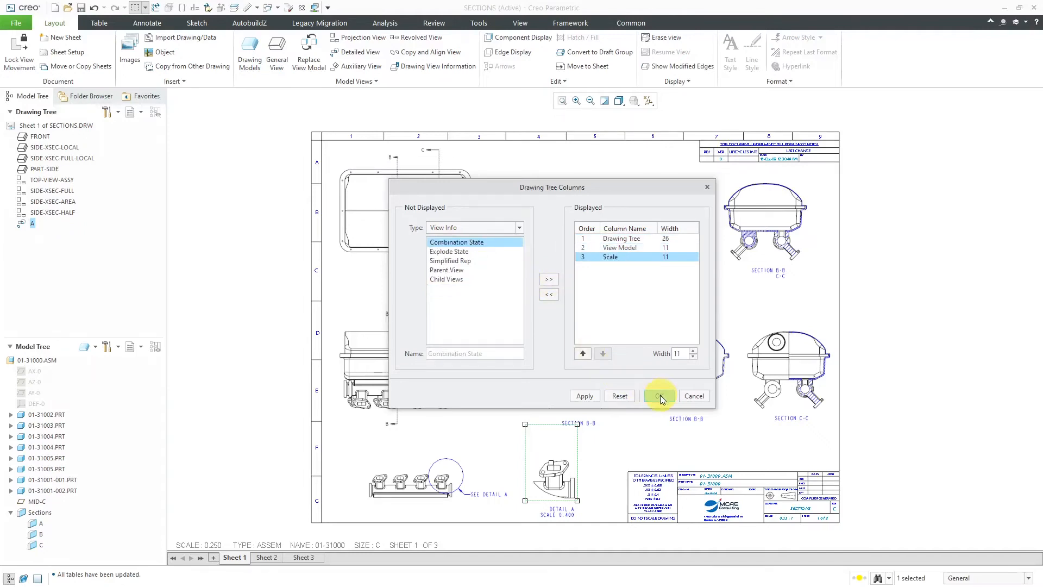
{"action": "left_click", "coordinate": [661, 396]}
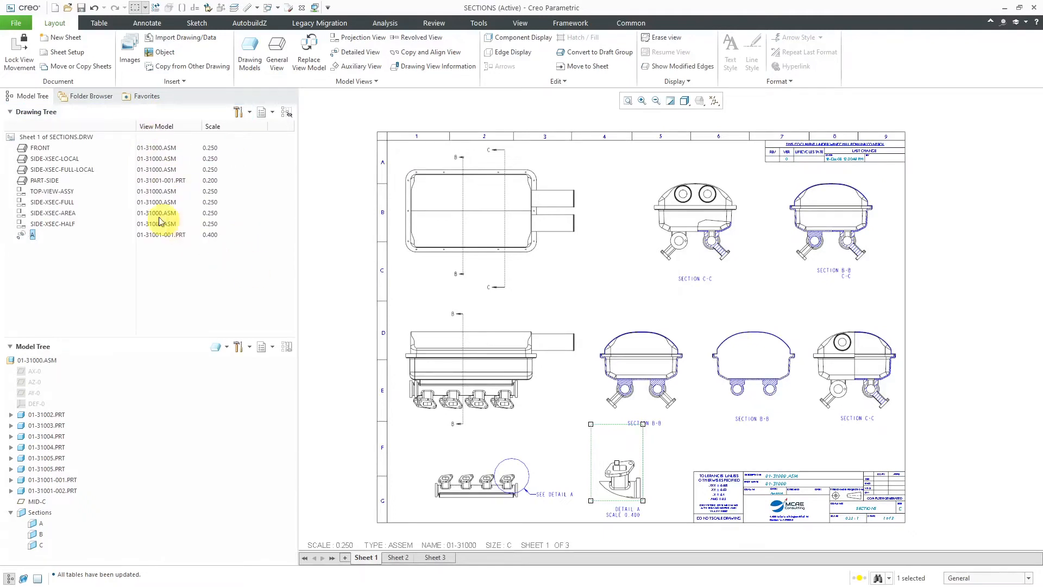
{"action": "right_click", "coordinate": [41, 147]}
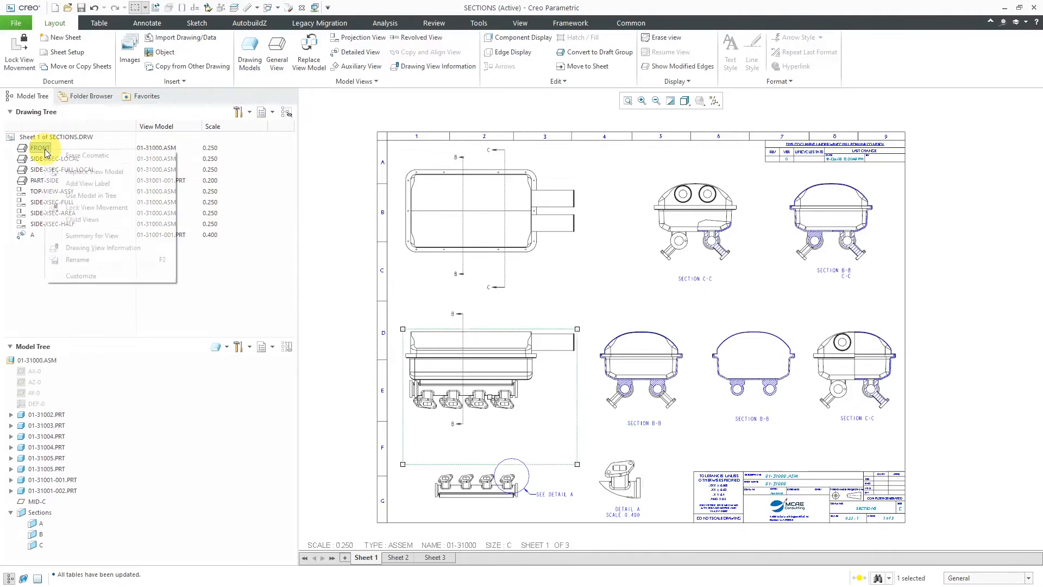
{"action": "left_click", "coordinate": [82, 220]}
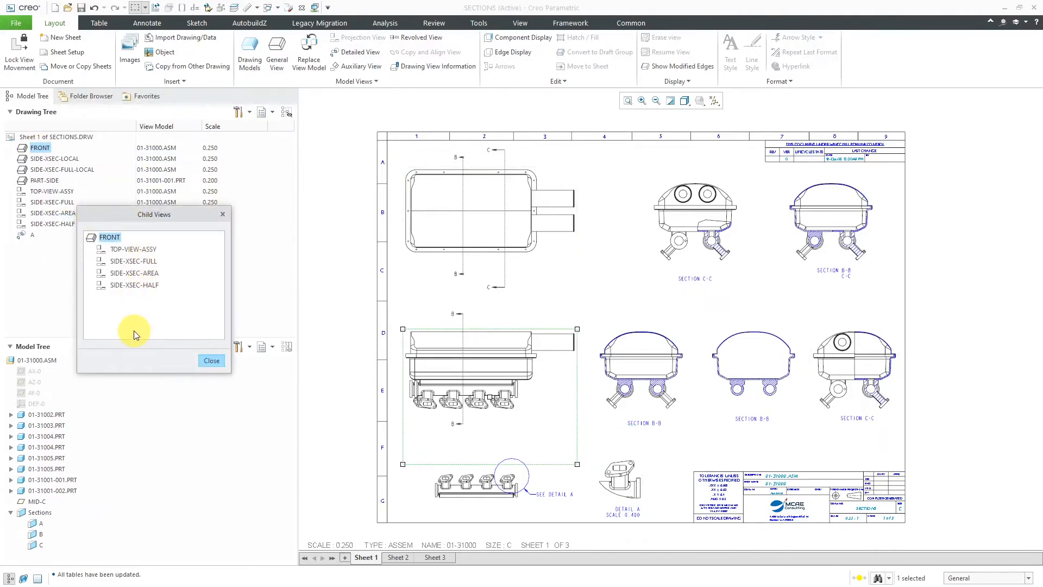
{"action": "left_click", "coordinate": [133, 249]}
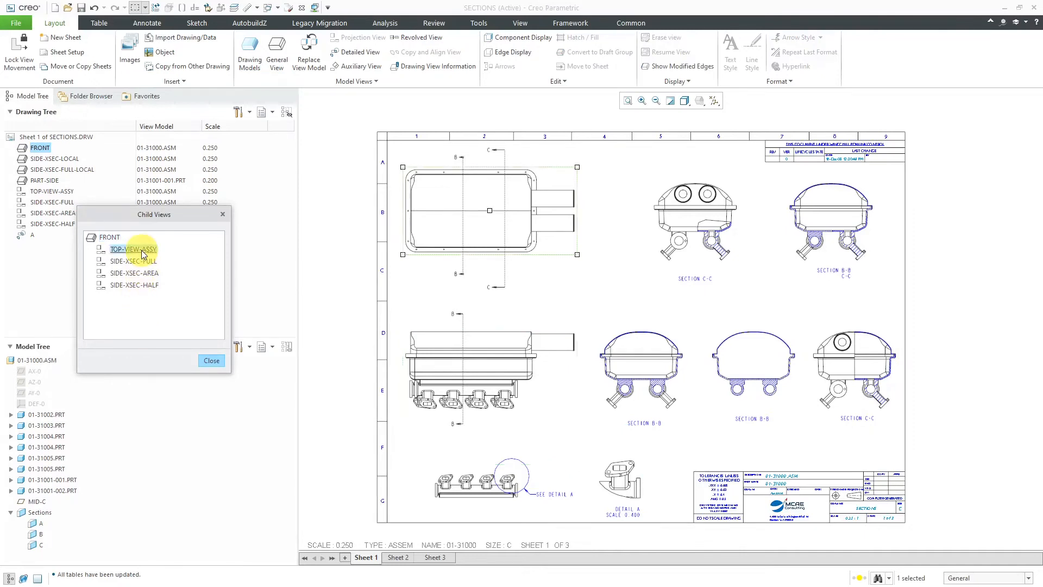
{"action": "left_click", "coordinate": [133, 260]}
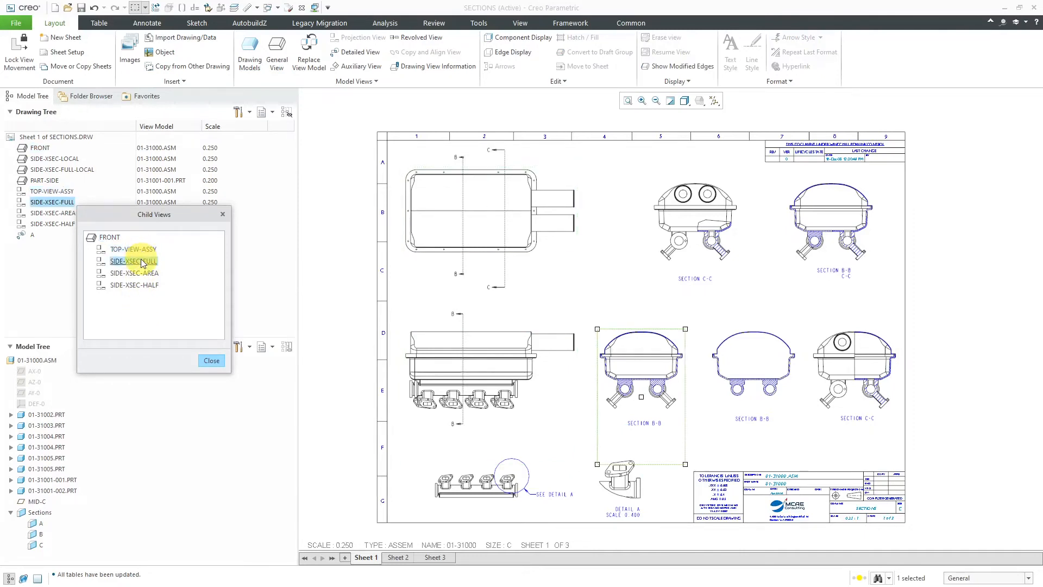
{"action": "left_click", "coordinate": [133, 272]}
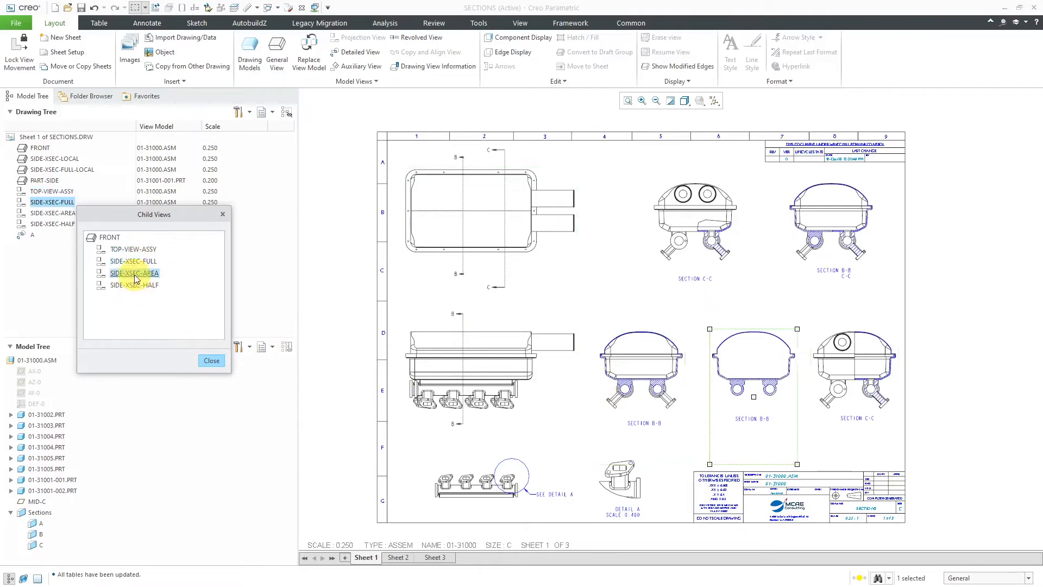
{"action": "left_click", "coordinate": [134, 284]}
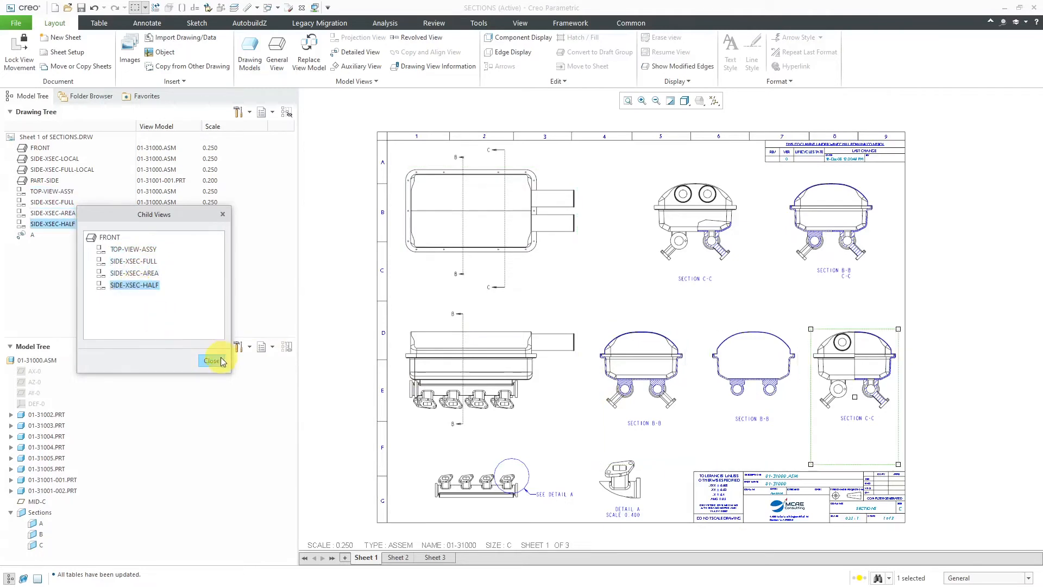
{"action": "left_click", "coordinate": [211, 360]}
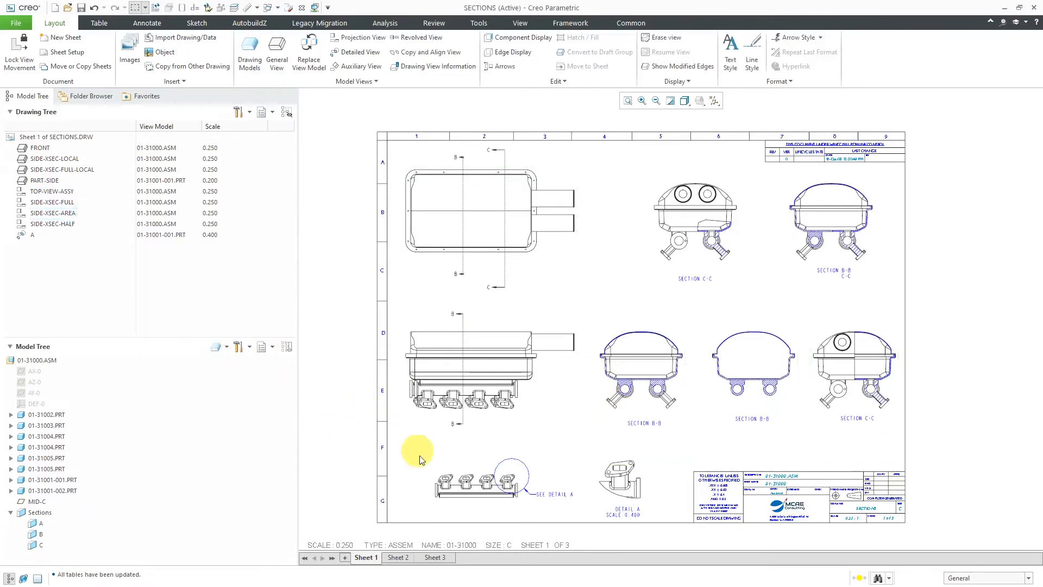
{"action": "left_click", "coordinate": [476, 473]}
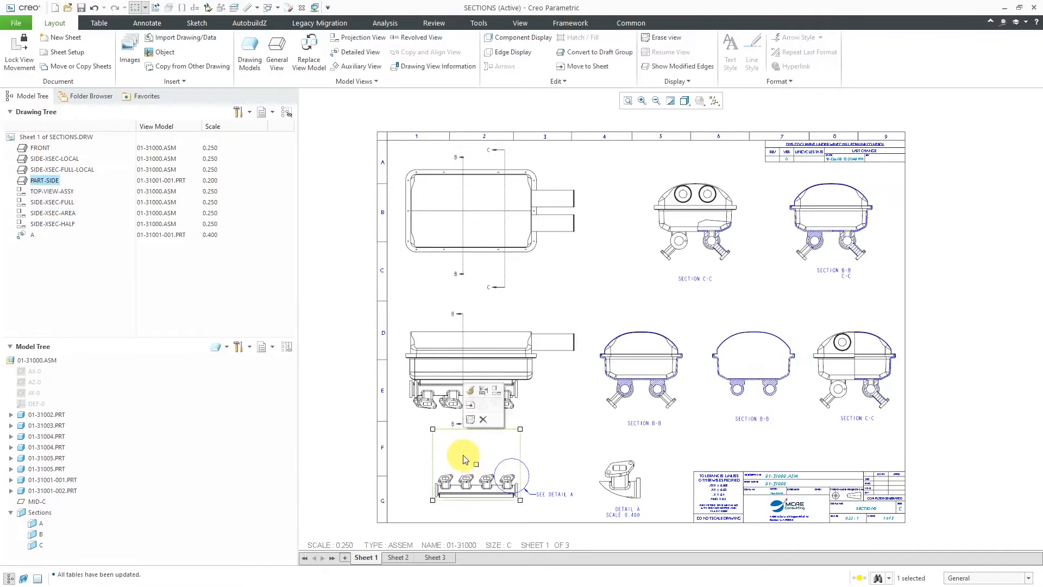
{"action": "right_click", "coordinate": [464, 458]}
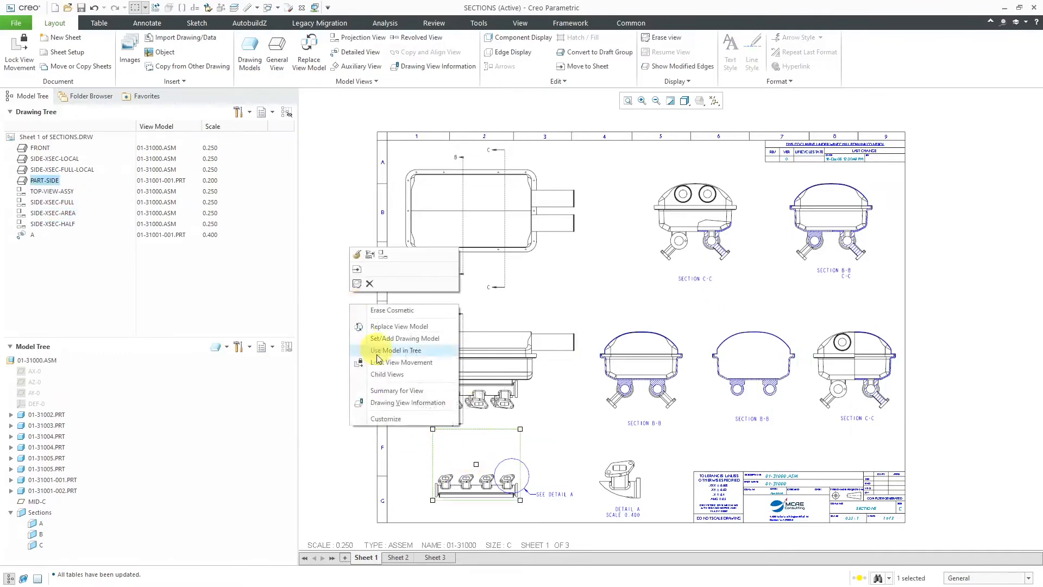
{"action": "left_click", "coordinate": [387, 373]}
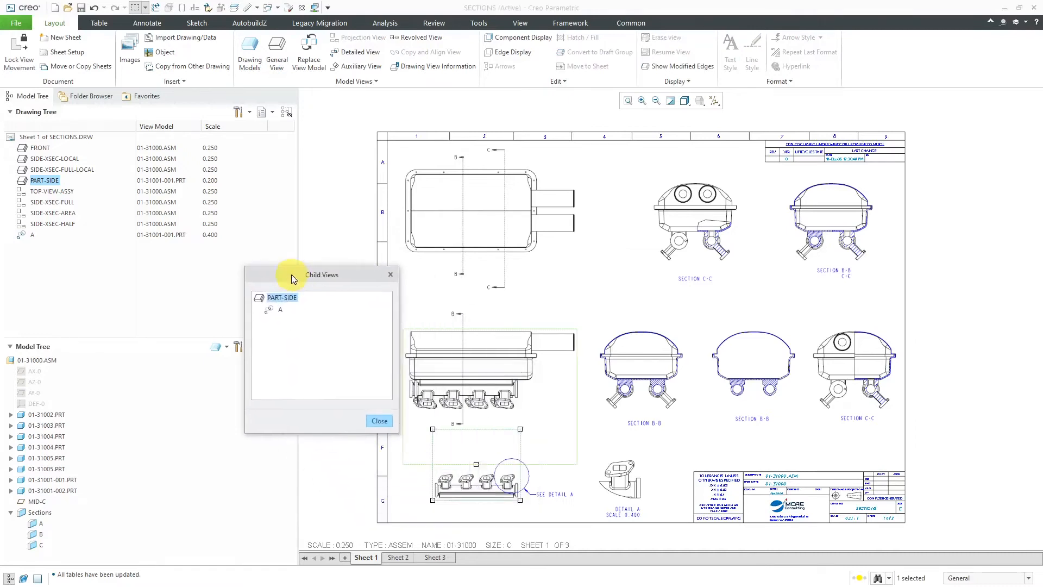
{"action": "left_click", "coordinate": [280, 310]}
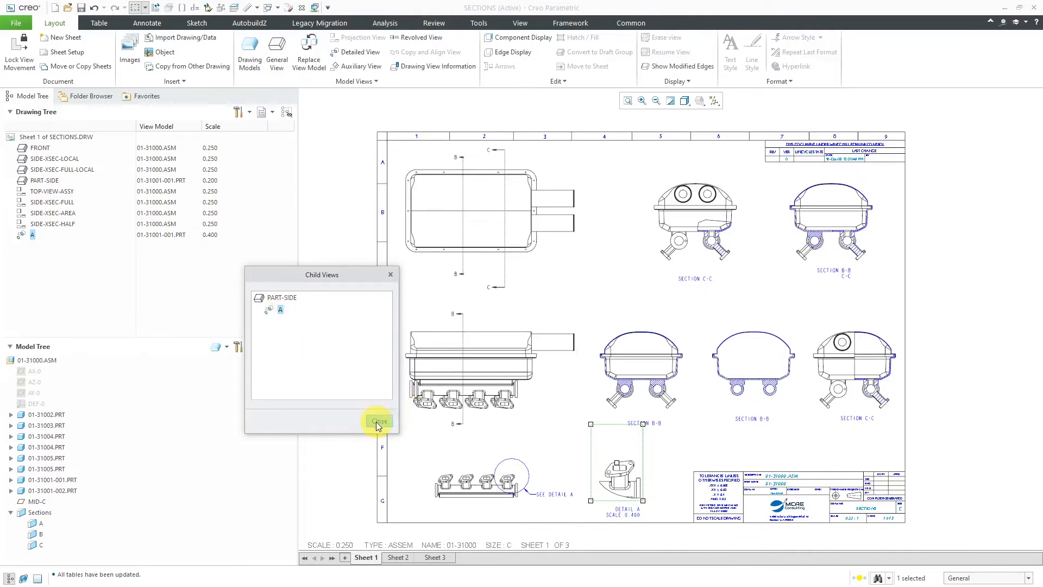
{"action": "left_click", "coordinate": [378, 421]}
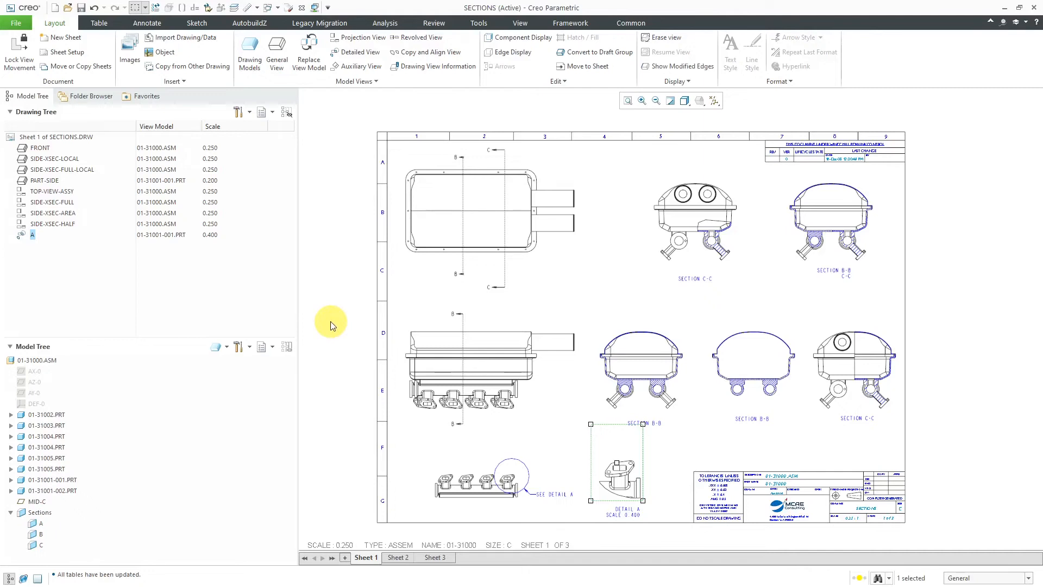
{"action": "mouse_move", "coordinate": [324, 286]}
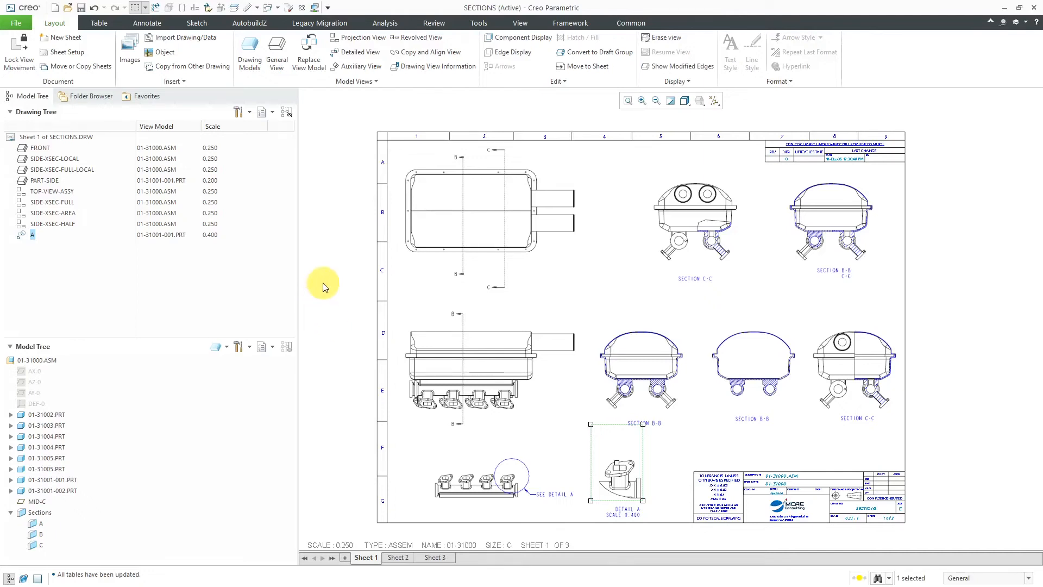
{"action": "mouse_move", "coordinate": [330, 259]}
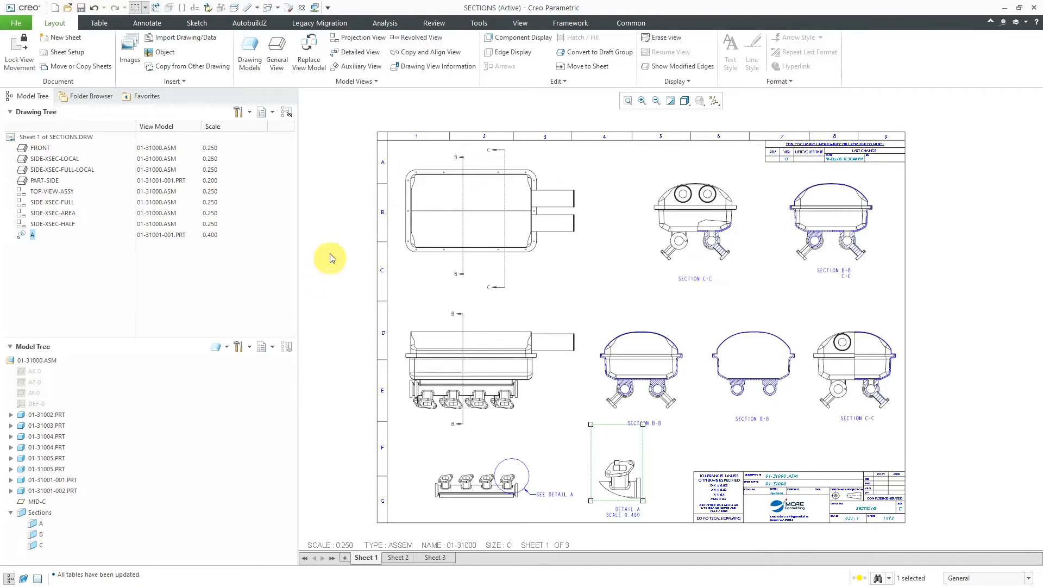
{"action": "mouse_move", "coordinate": [271, 112]}
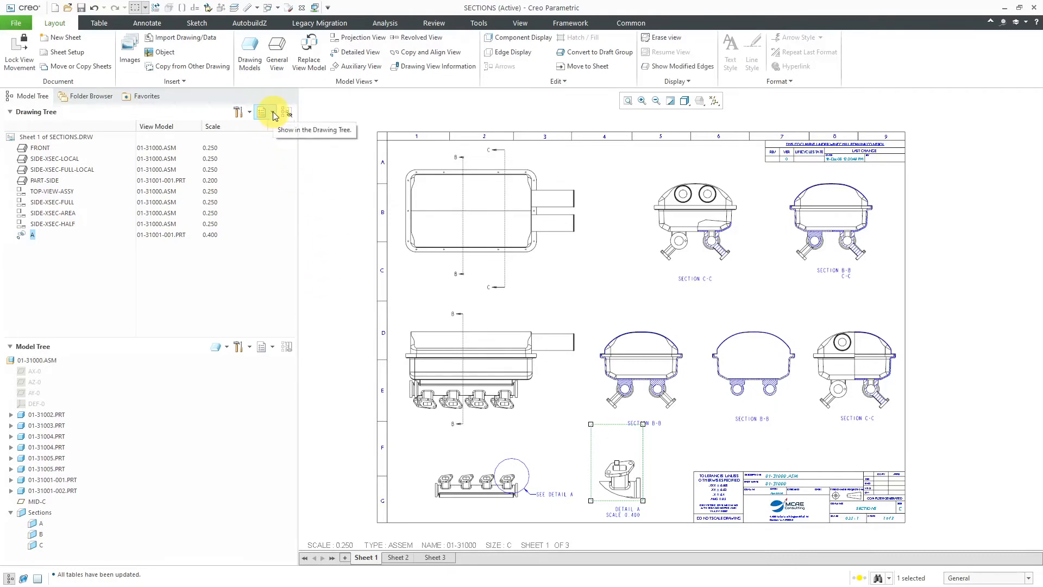
- Sort the drawing tree by view models, grouping views under 01-31000.ASM and 01-31001-001.PRT
{"action": "left_click", "coordinate": [262, 112]}
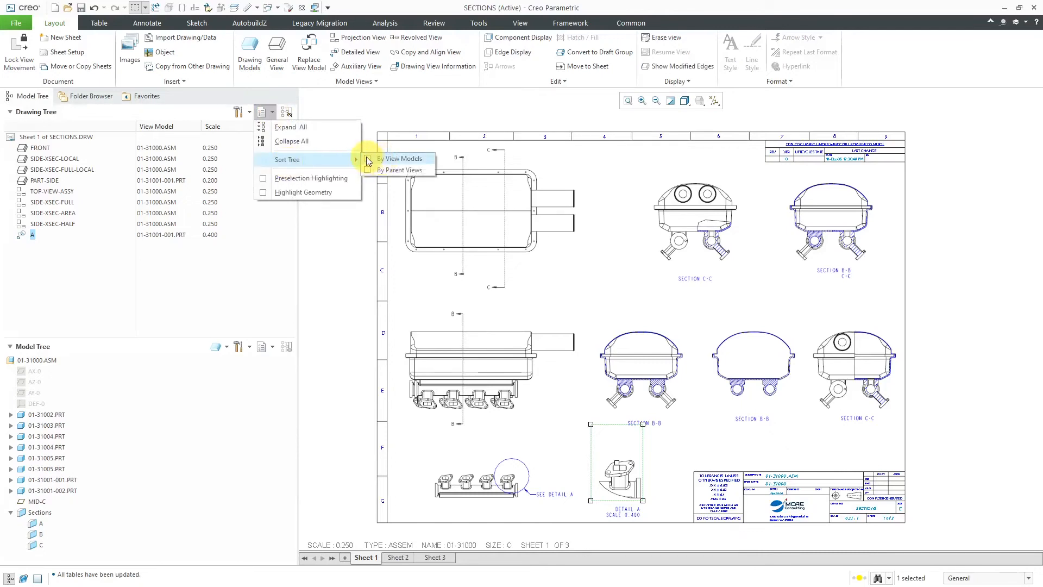
{"action": "left_click", "coordinate": [398, 170]}
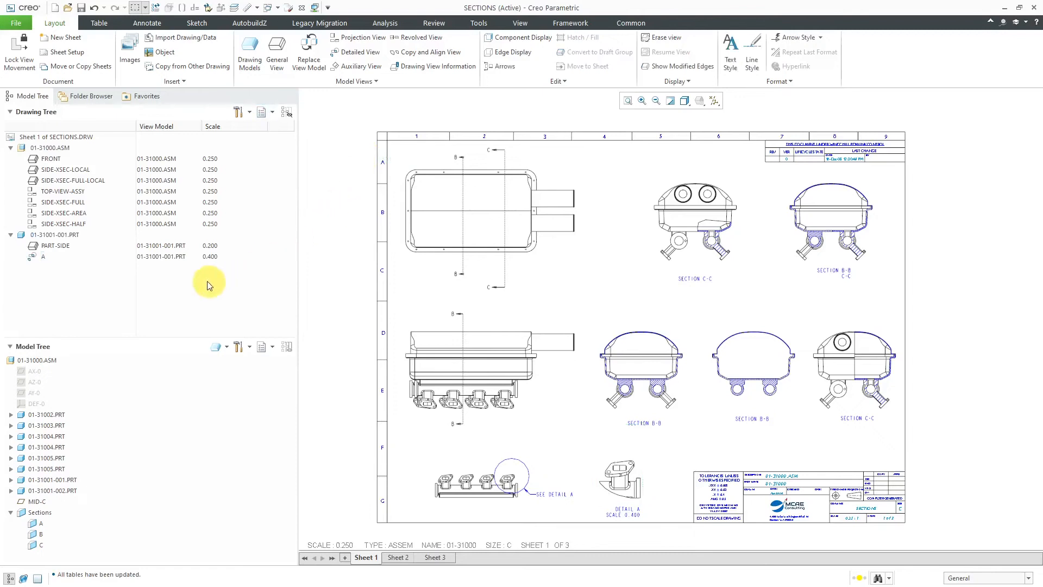
{"action": "left_click", "coordinate": [55, 246]}
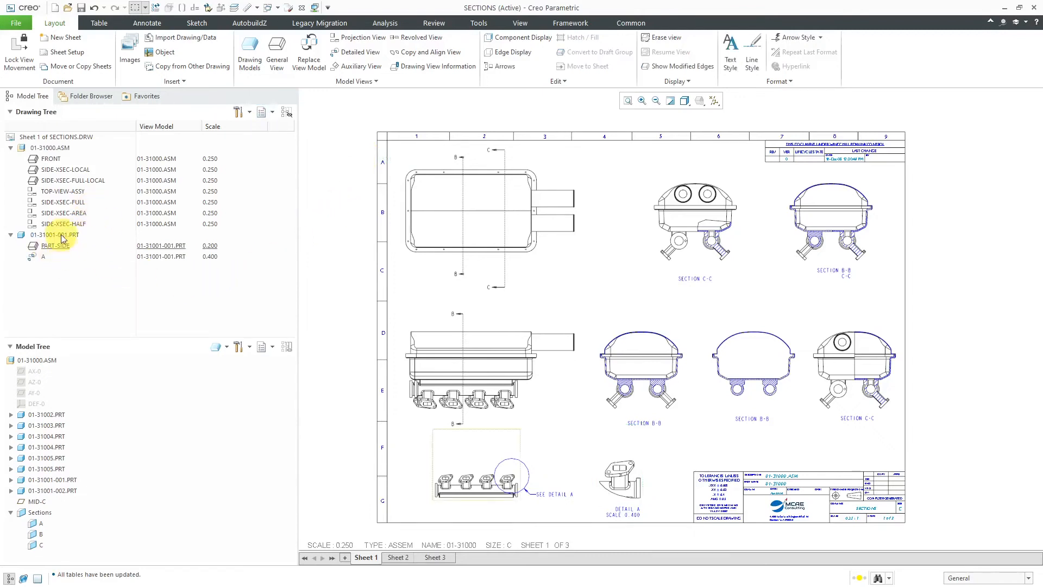
{"action": "left_click", "coordinate": [48, 147]}
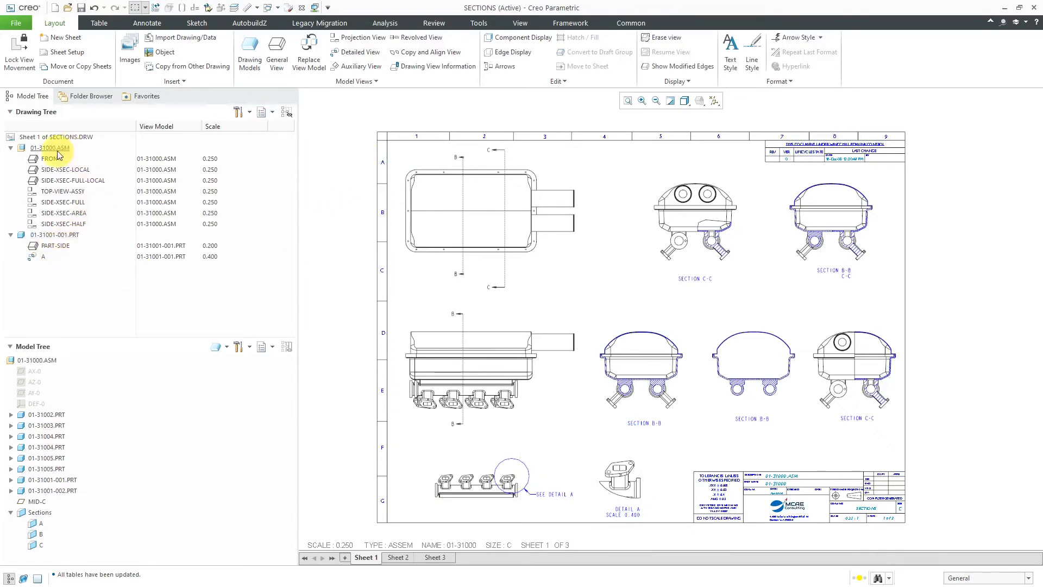
{"action": "left_click", "coordinate": [65, 169]}
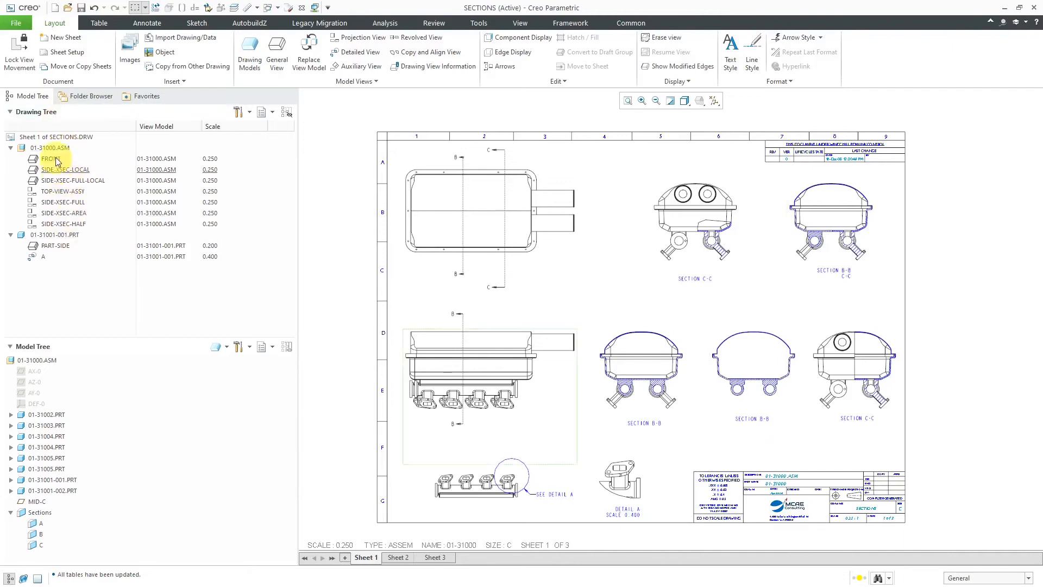
{"action": "left_click", "coordinate": [261, 112]}
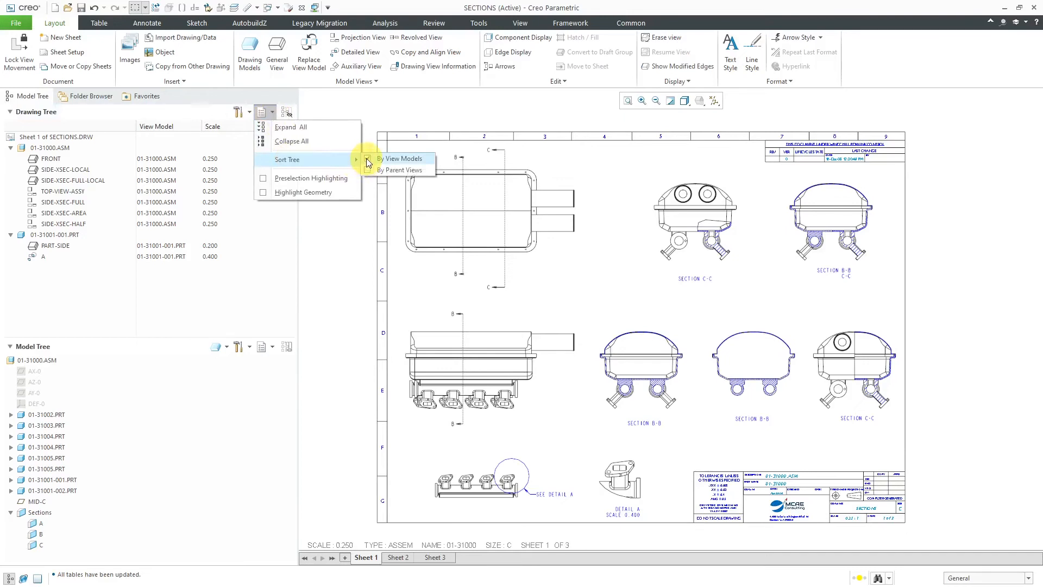
- Switch the drawing tree sort from view models to parent views
{"action": "left_click", "coordinate": [403, 158]}
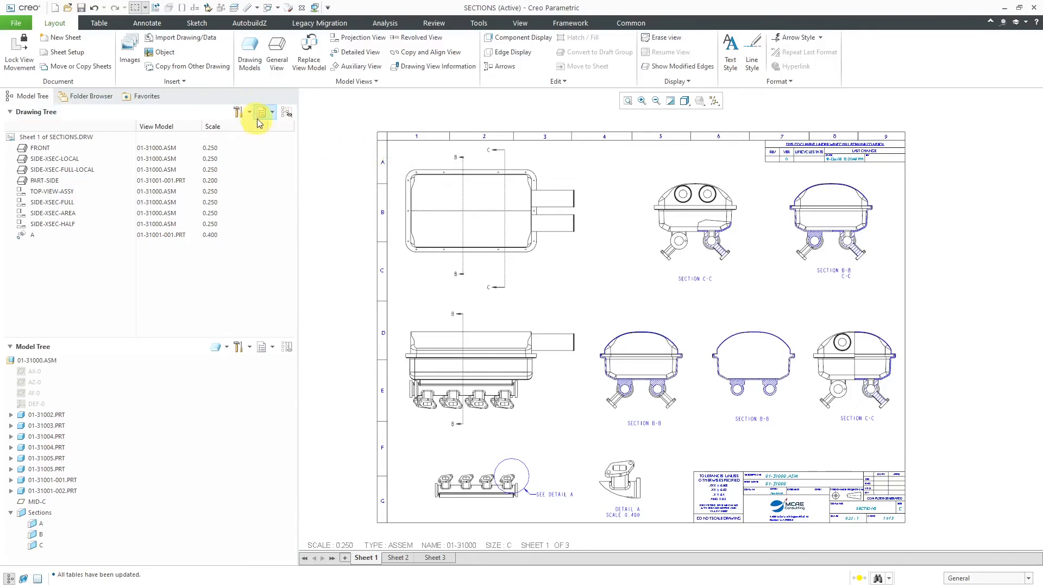
{"action": "left_click", "coordinate": [261, 112]}
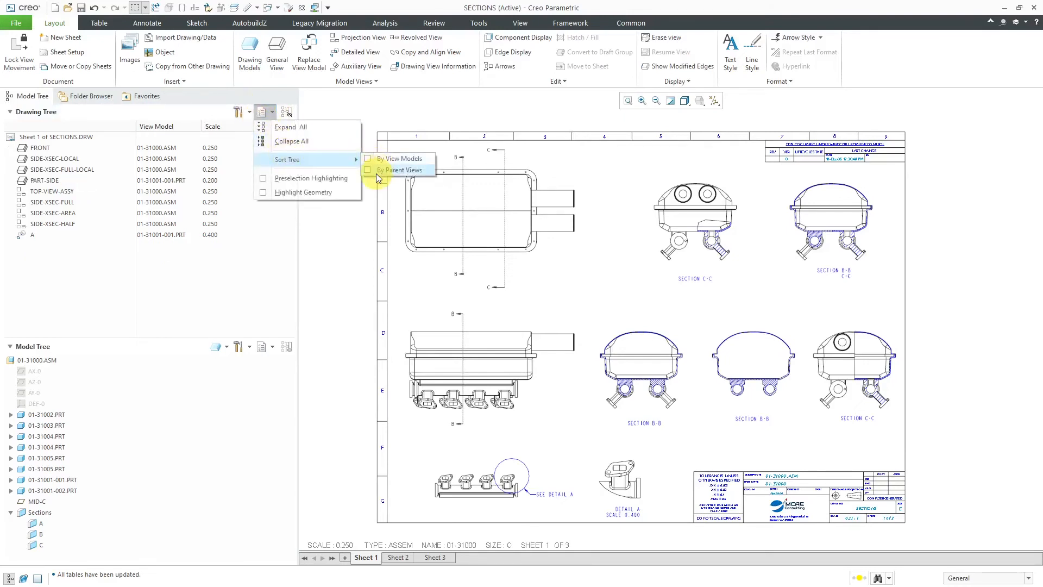
{"action": "left_click", "coordinate": [399, 169]}
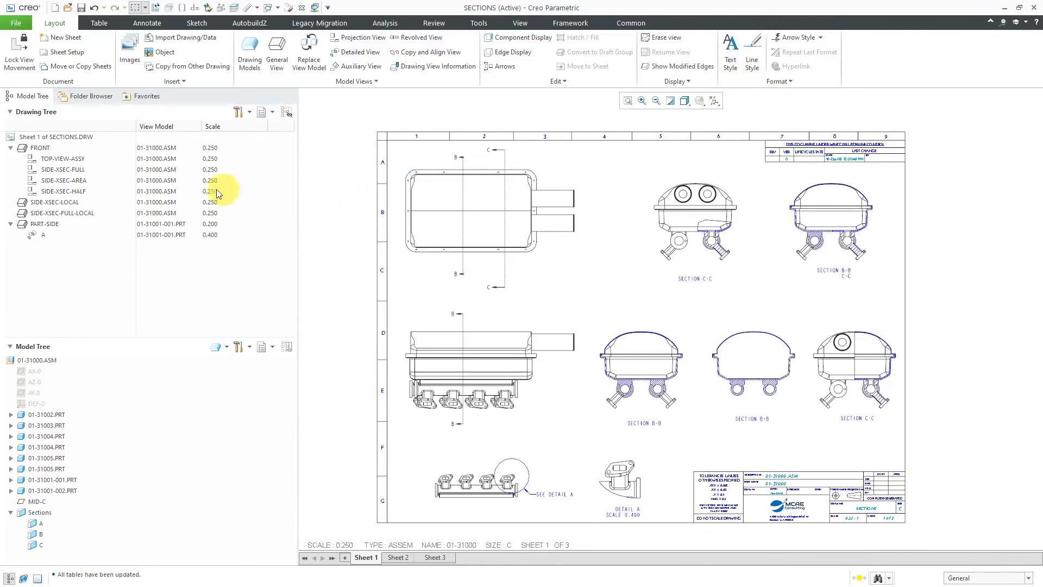
- Select FRONT, TOP-VIEW-ASSY, SIDE-XSEC-FULL and detail view A in the nested tree, then clear the selection
{"action": "left_click", "coordinate": [41, 147]}
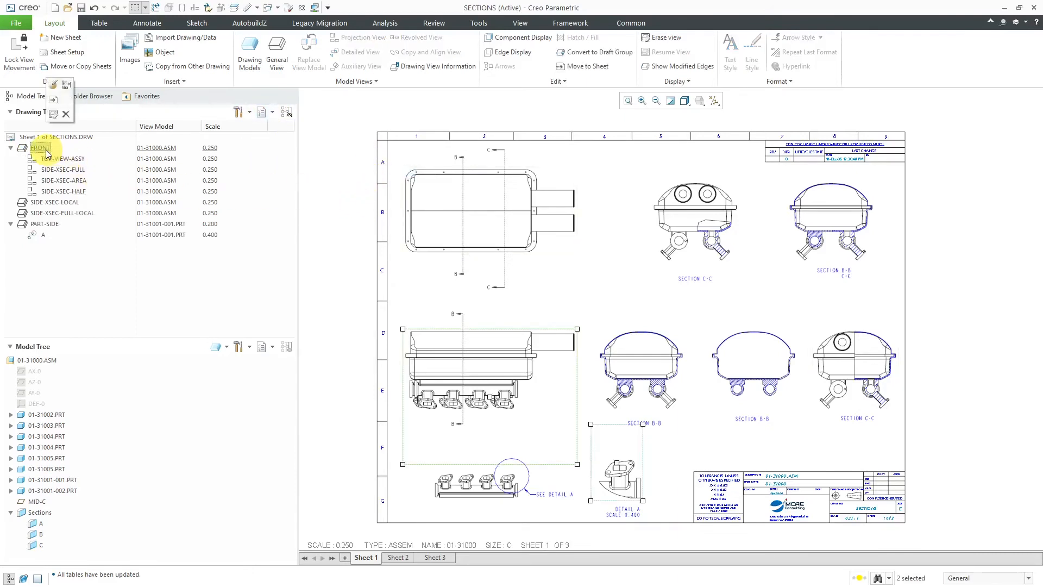
{"action": "left_click", "coordinate": [63, 158]}
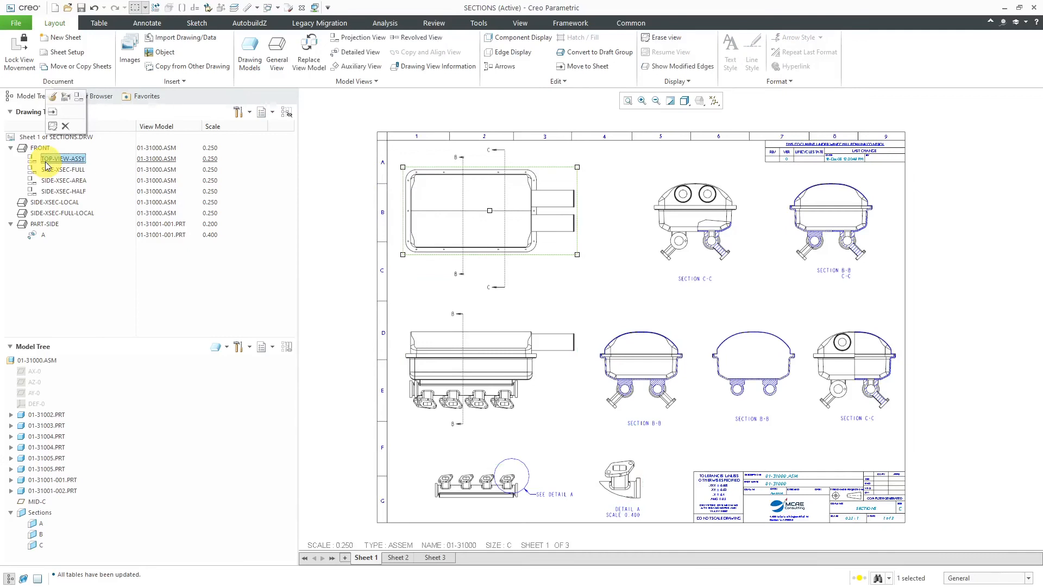
{"action": "left_click", "coordinate": [63, 169]}
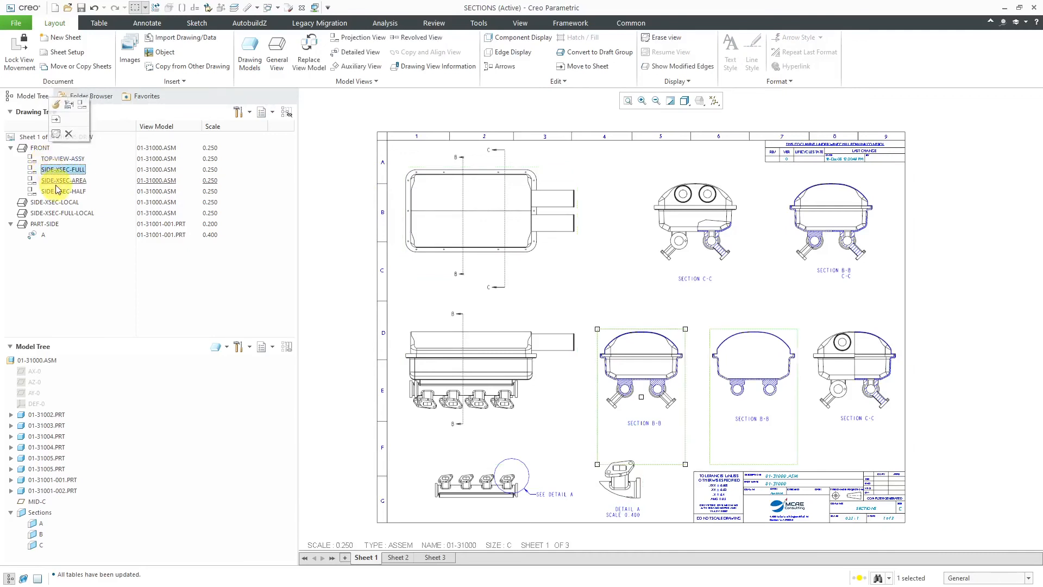
{"action": "left_click", "coordinate": [45, 224]}
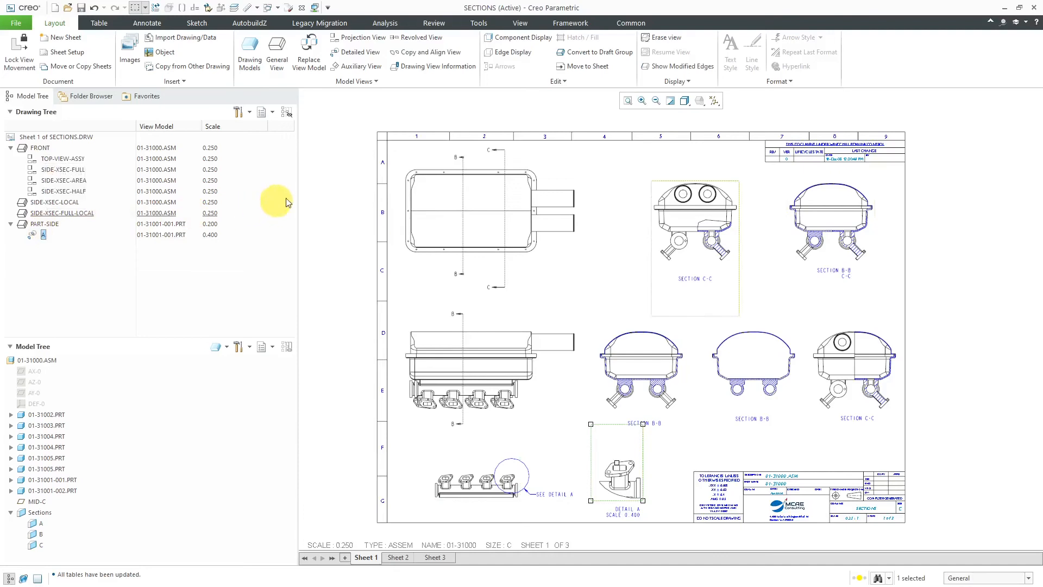
{"action": "left_click", "coordinate": [262, 112]}
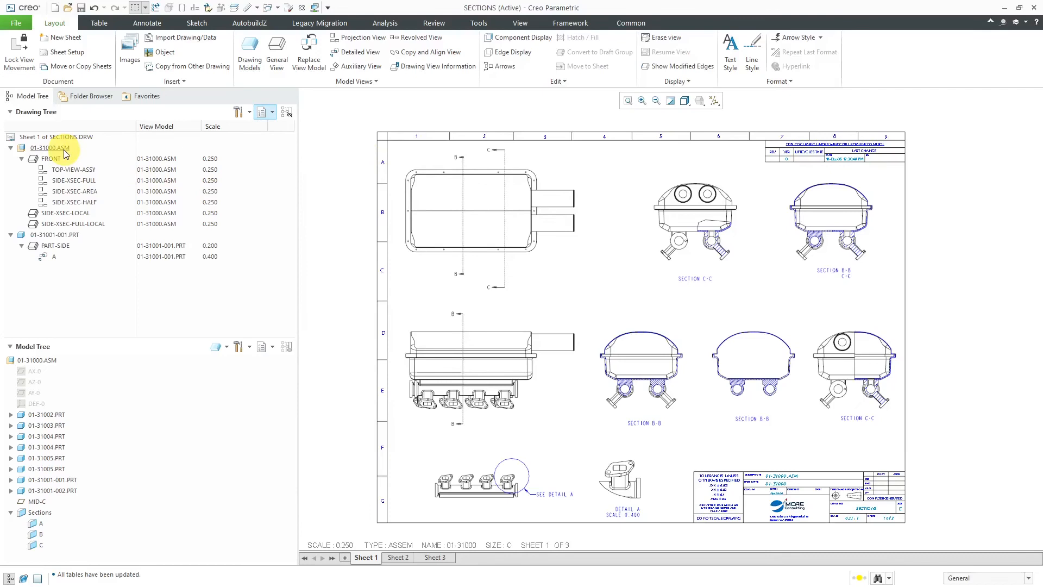
- Re-enable sorting by view models alongside parent views, nesting PART-SIDE and A under 01-31001-001.PRT
{"action": "left_click", "coordinate": [55, 235]}
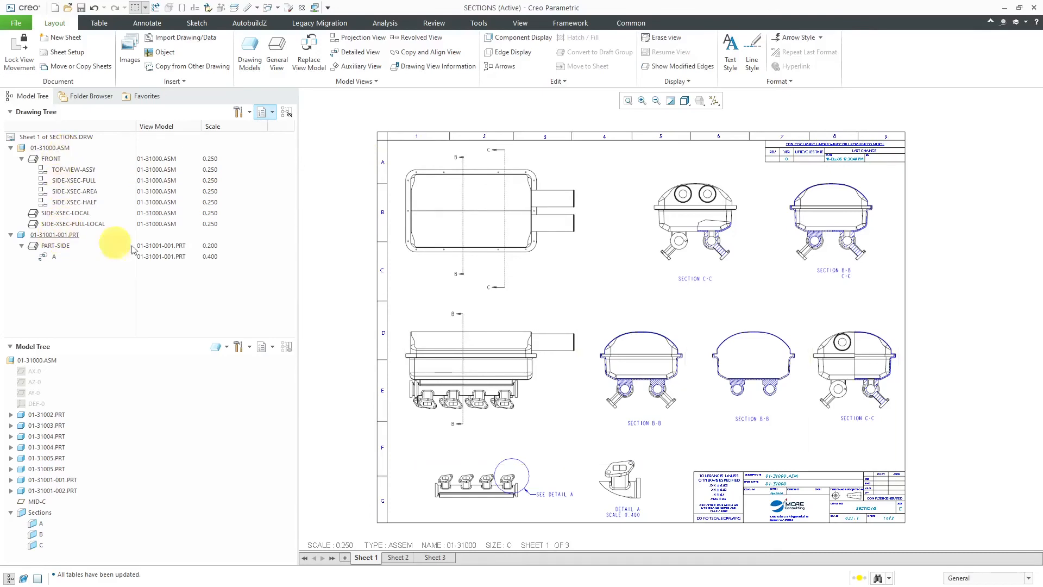